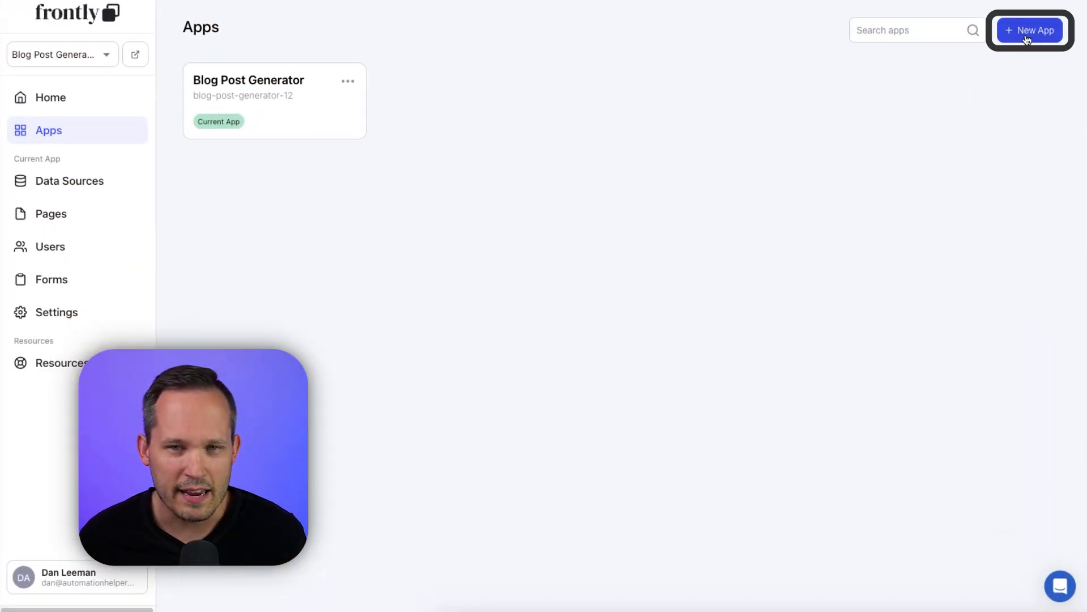
Step: Build a new app with AI from a residential real estate prompt, accepting the Listings sheet
click(1029, 30)
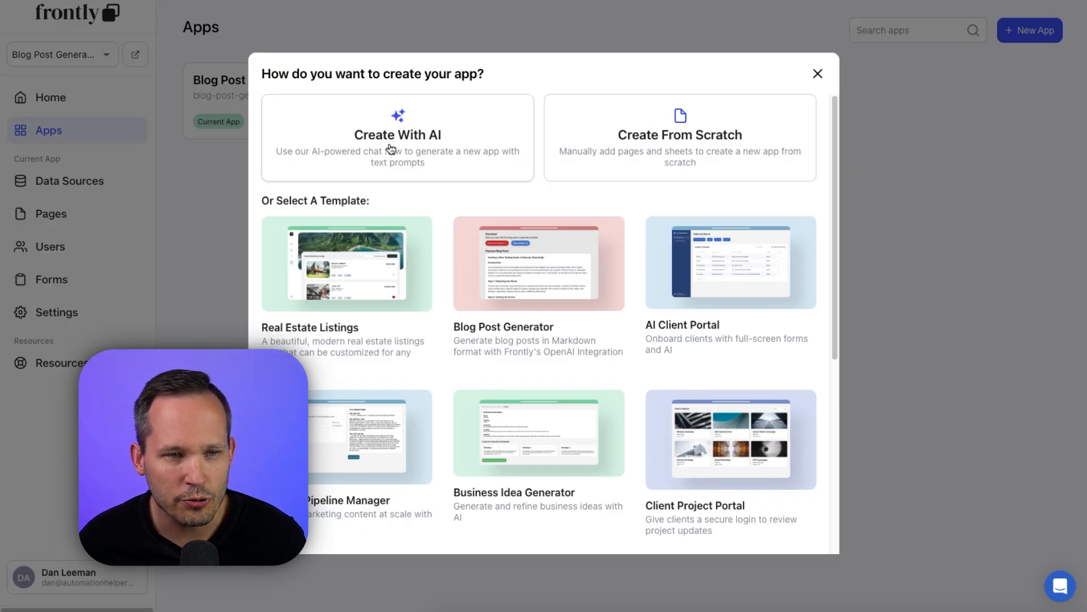
click(398, 136)
text(A residential real estate listings page)
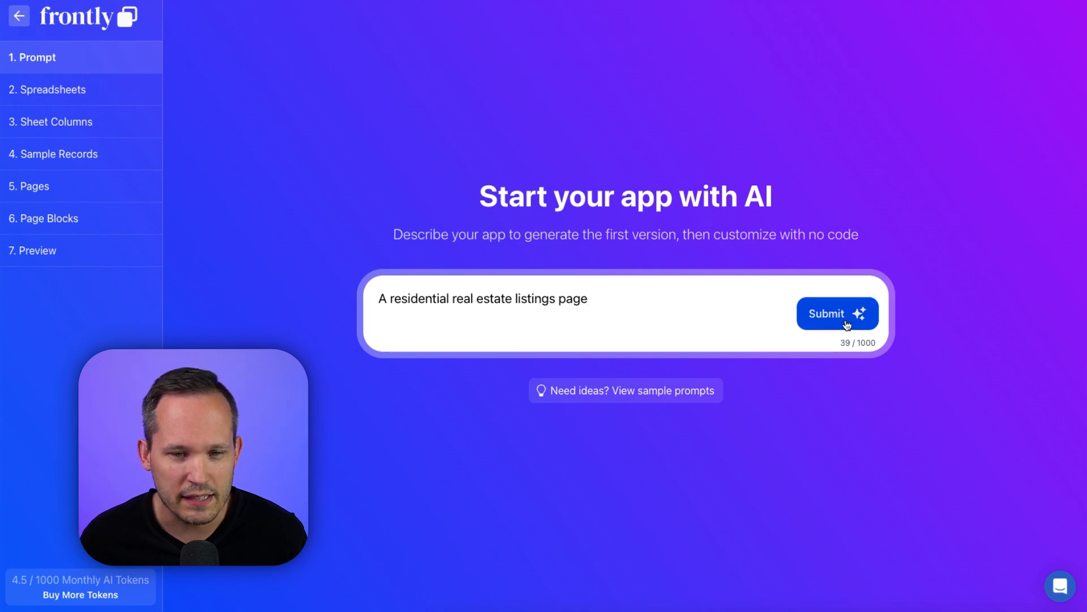
click(837, 313)
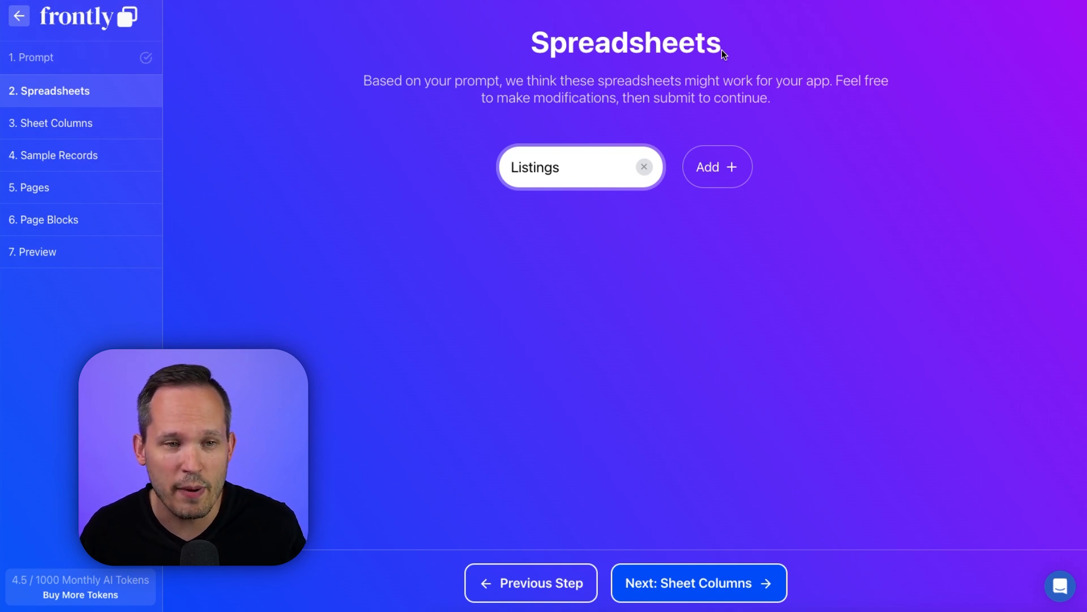
mouse_move(630, 189)
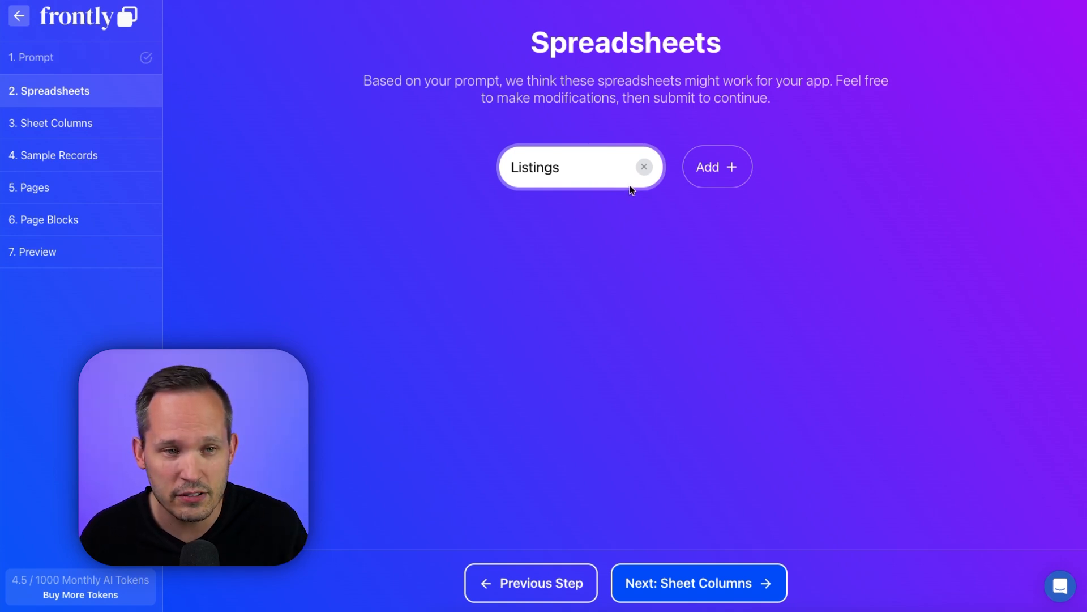
click(699, 582)
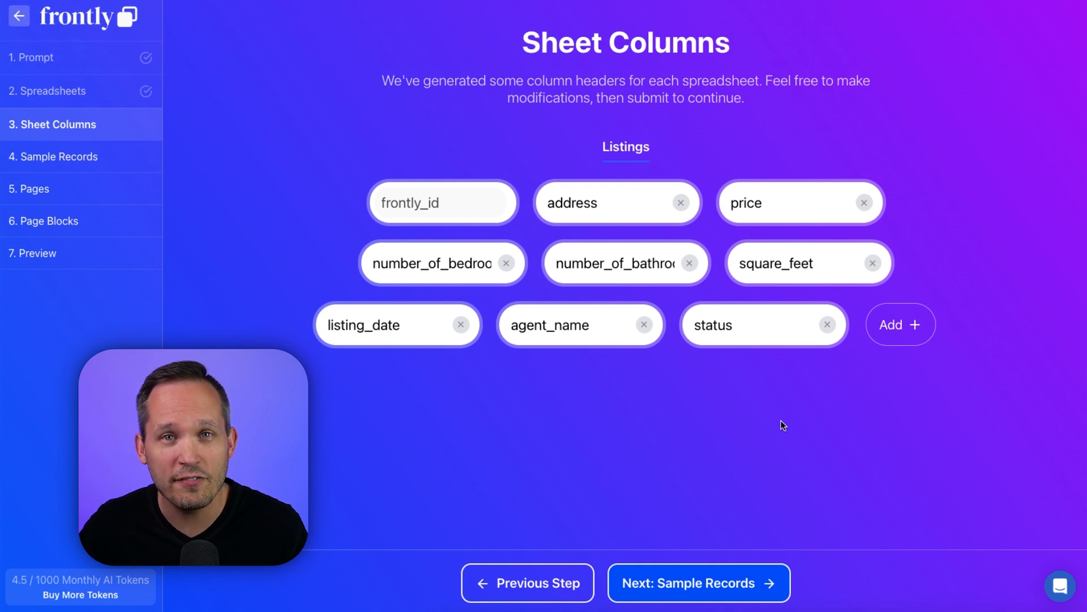
mouse_move(746, 427)
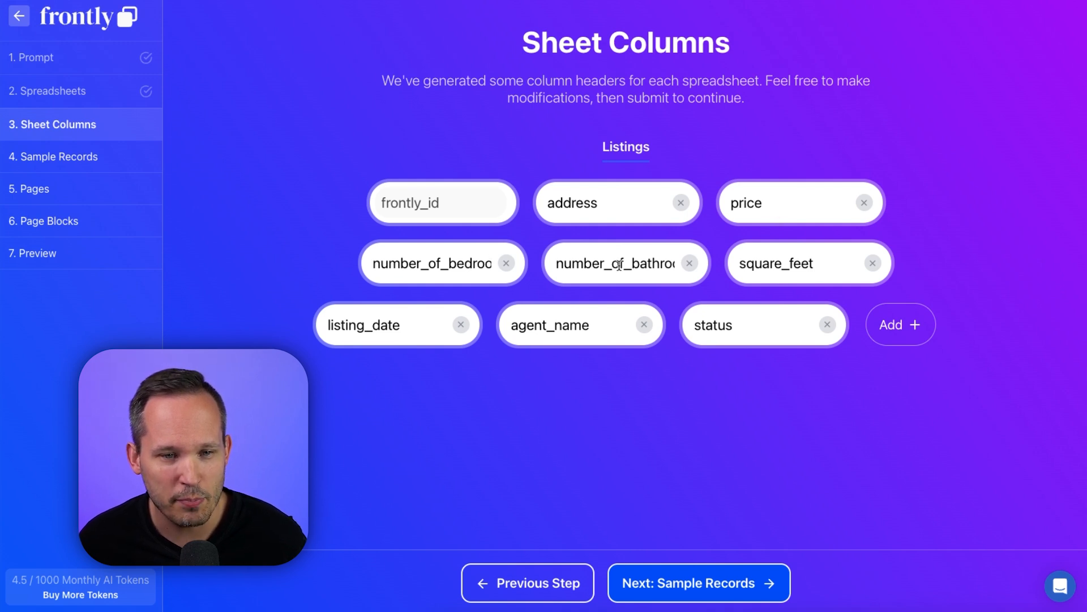
mouse_move(547, 320)
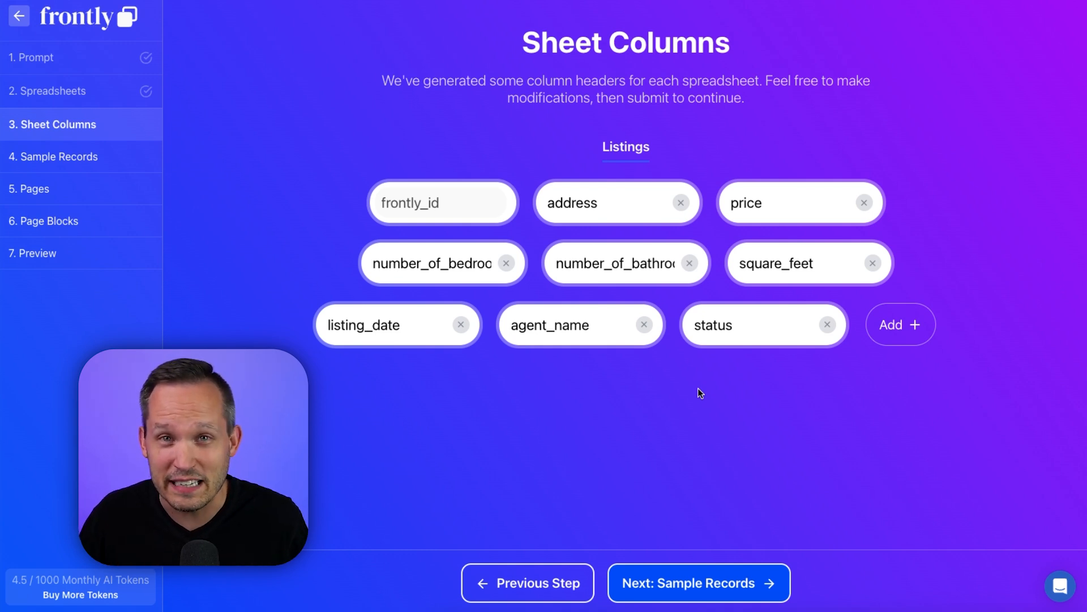
mouse_move(899, 337)
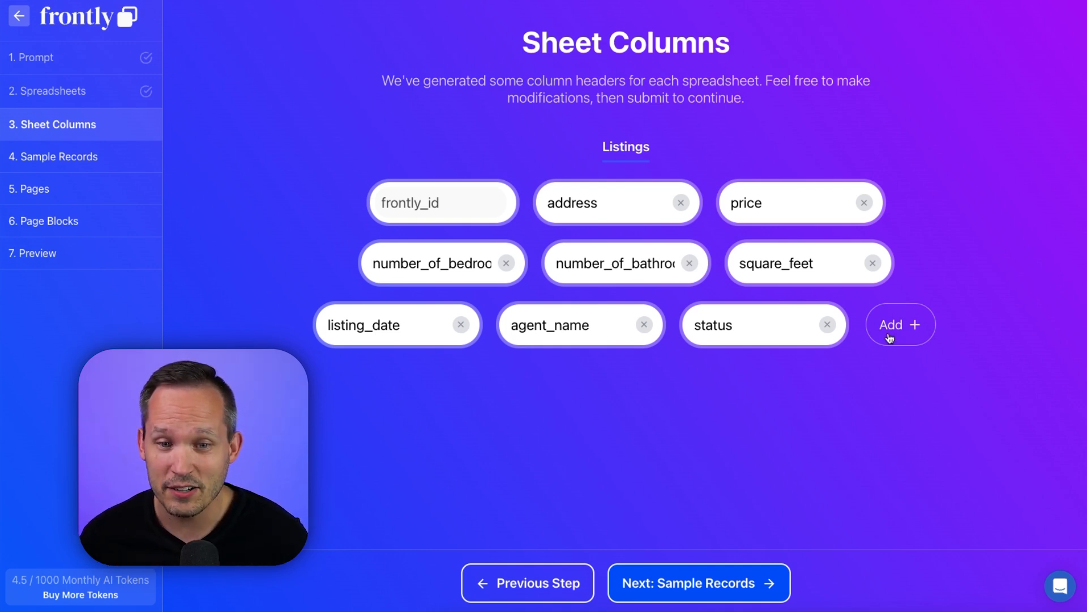
Step: Add a 'neighborhood' column to the Listings sheet and continue to sample records
click(899, 323)
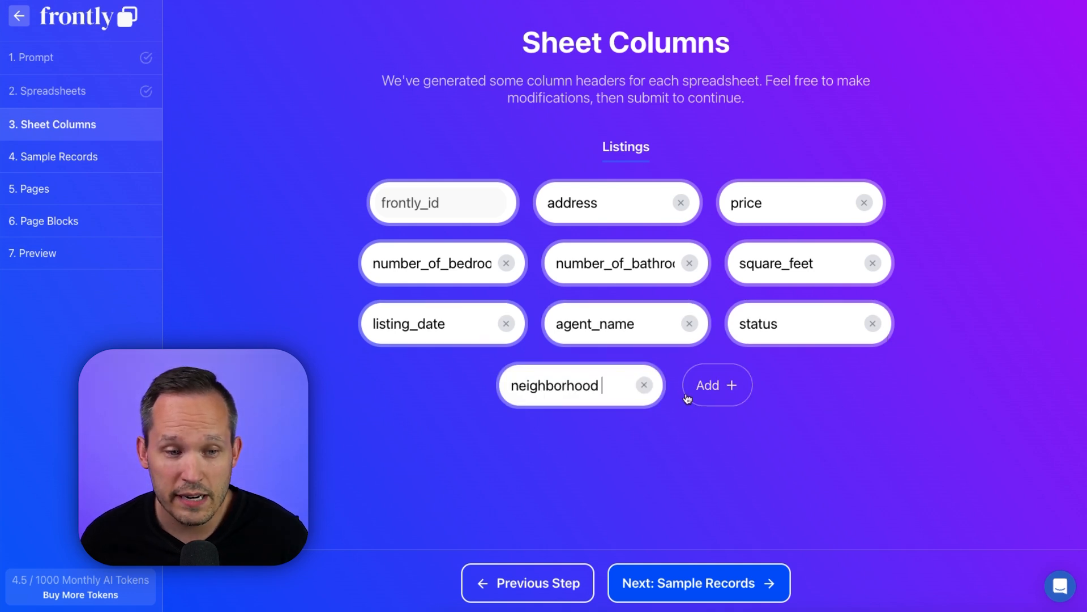
click(697, 583)
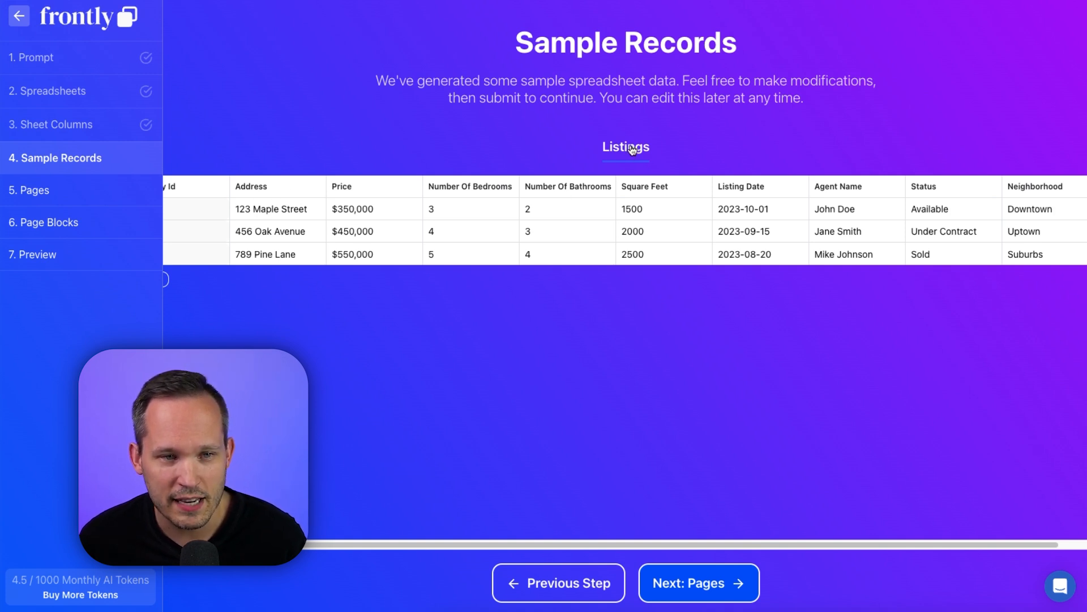
mouse_move(788, 214)
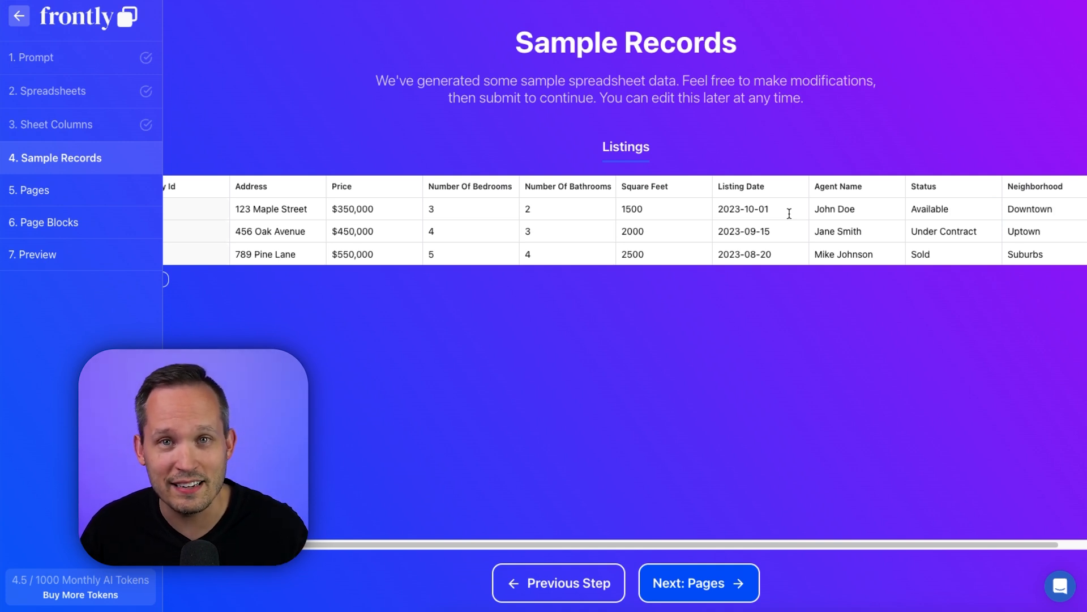
mouse_move(716, 594)
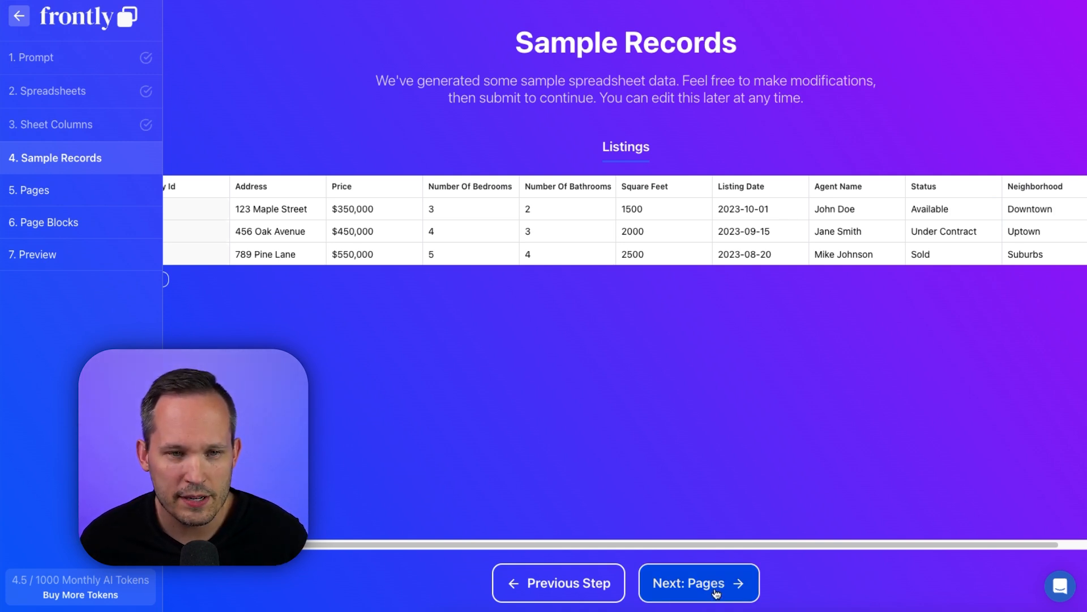
Step: Accept the three sample listing records and the single Listings page
click(697, 583)
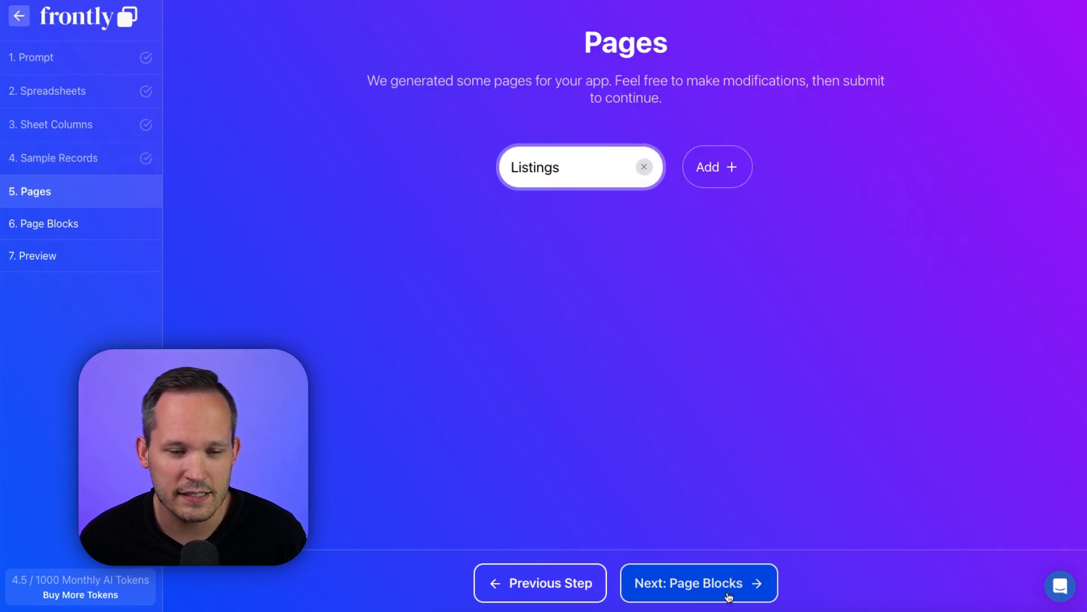
click(698, 583)
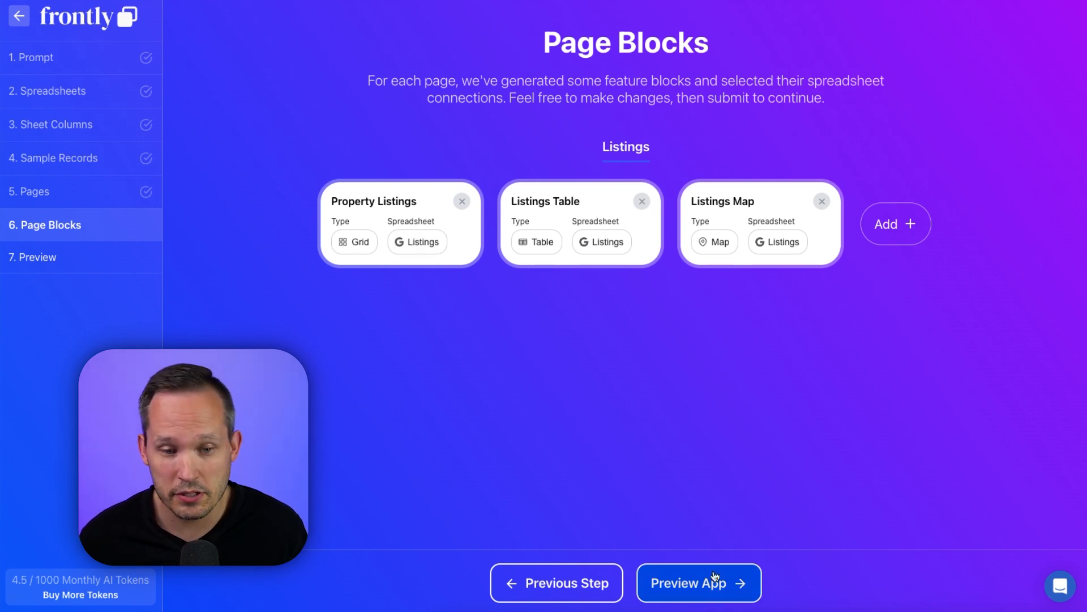
Step: Preview the Listings app with its map, grid and table, then finalize it
click(698, 583)
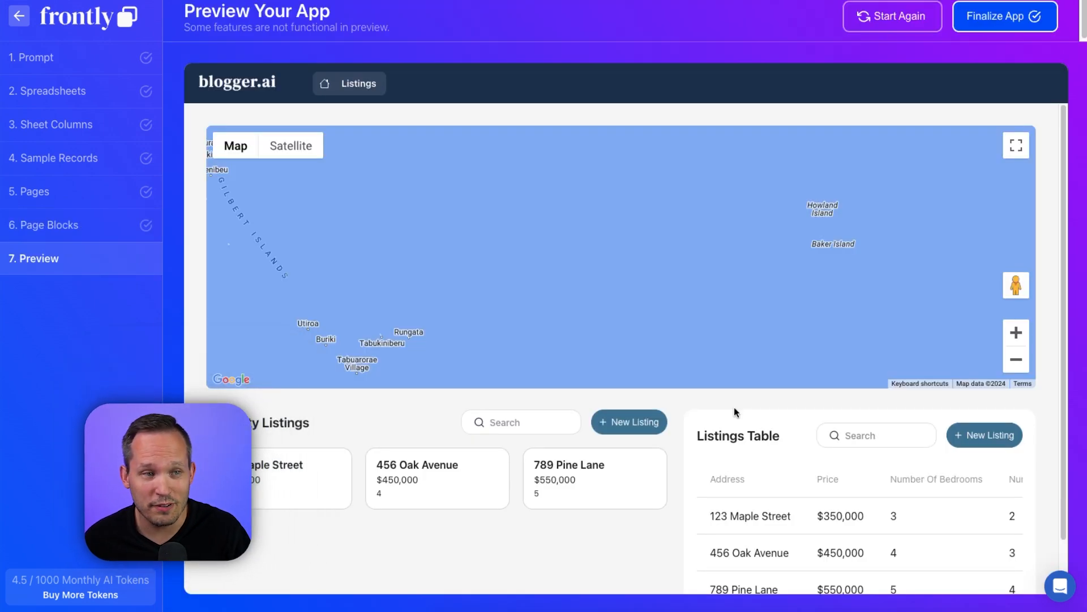
mouse_move(611, 210)
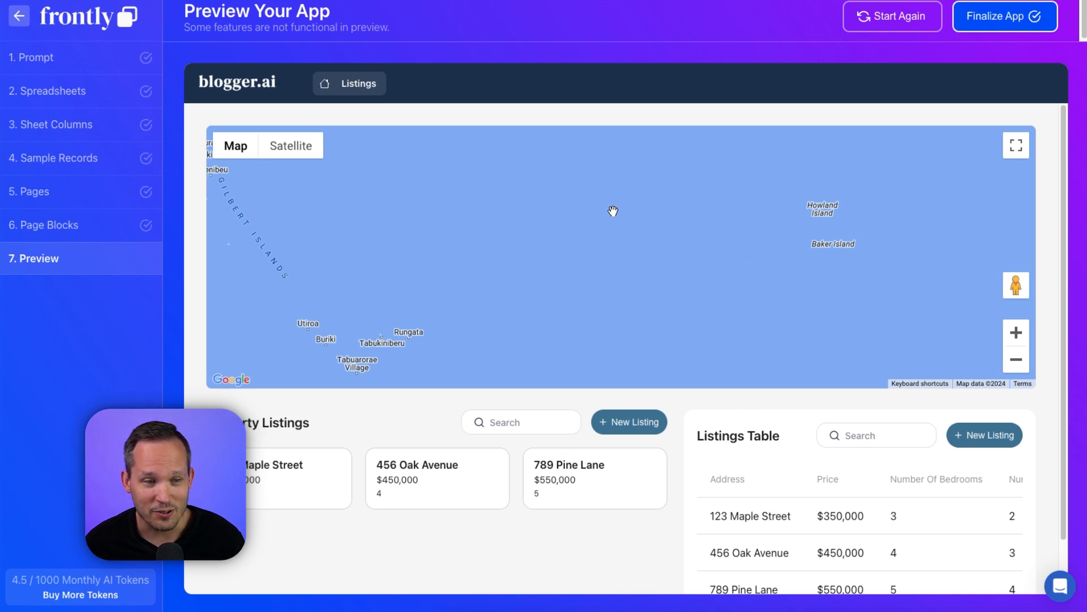
click(436, 494)
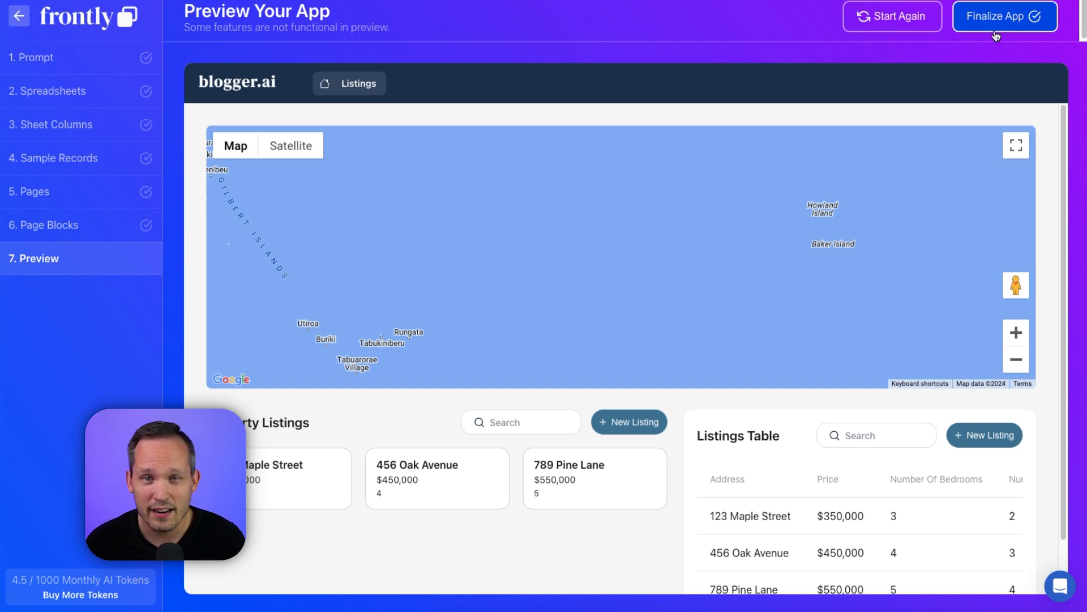
click(1004, 16)
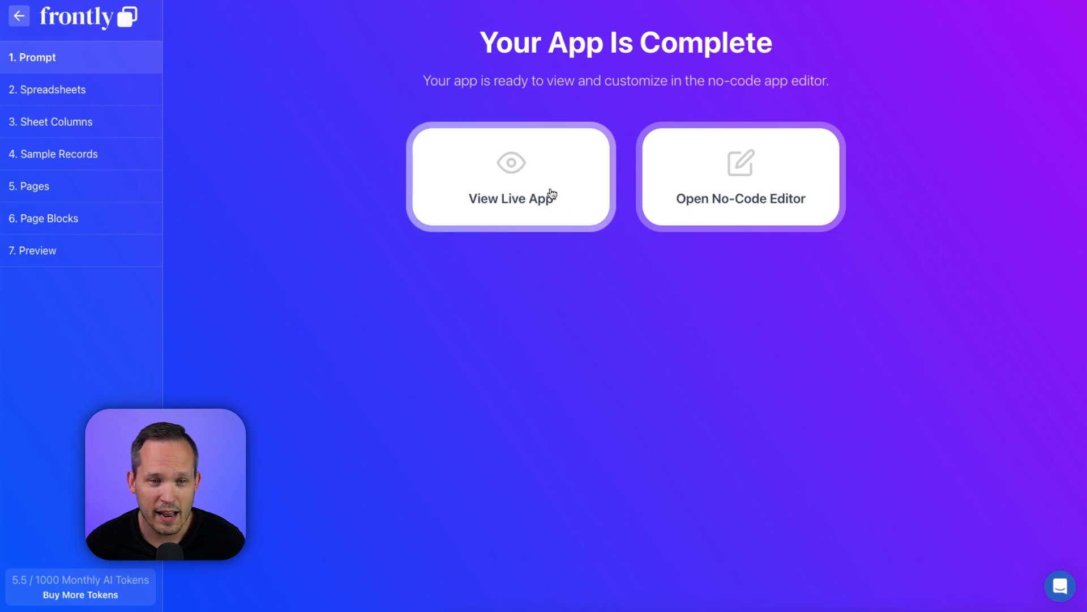
Step: Open the finished Listings app in the no-code editor
click(740, 176)
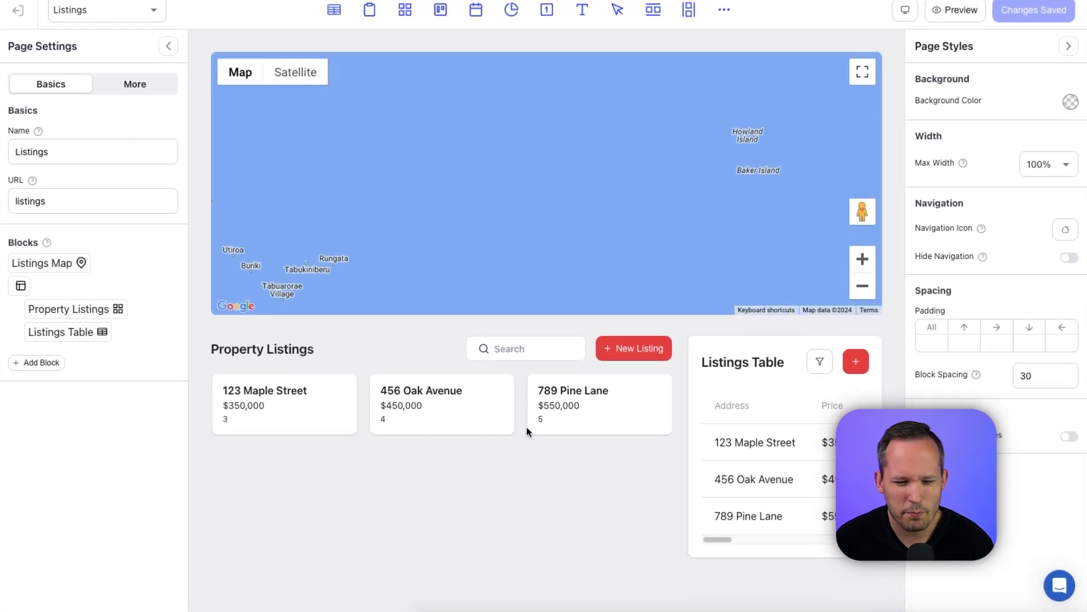
mouse_move(297, 410)
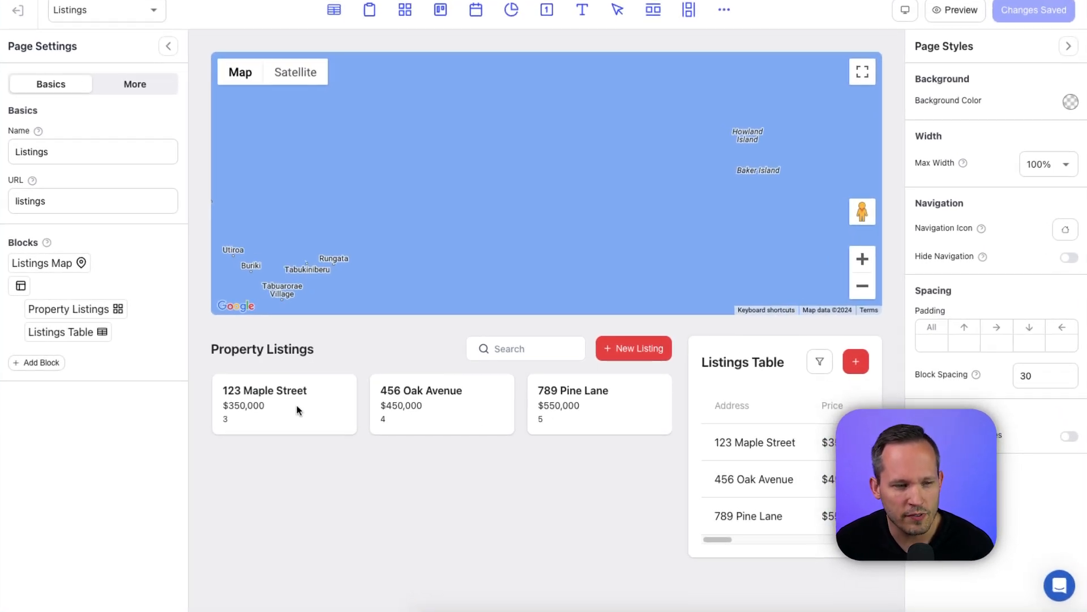
mouse_move(465, 421)
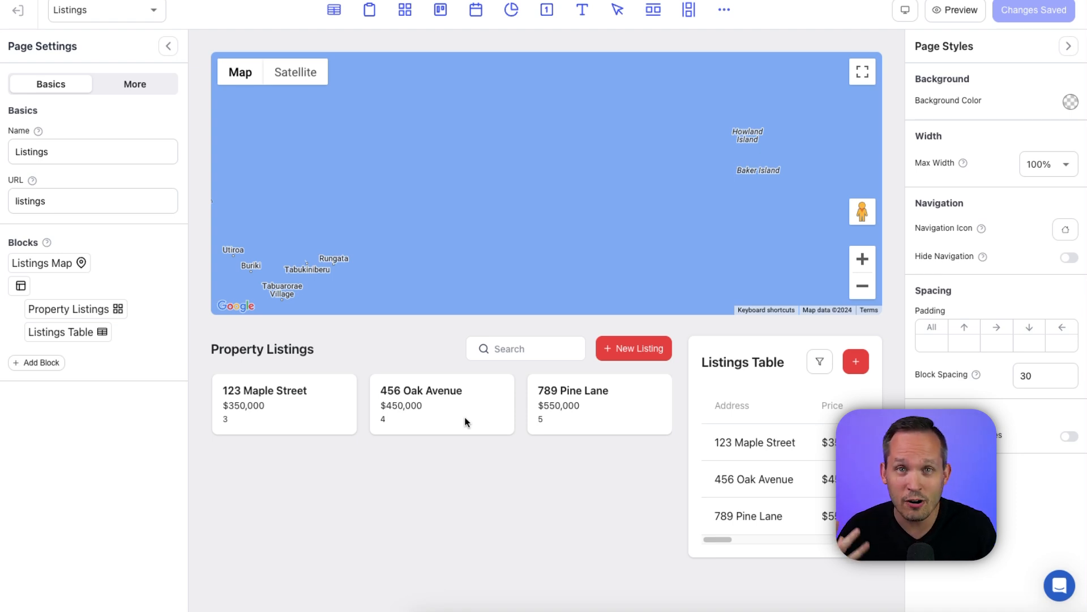
mouse_move(93, 415)
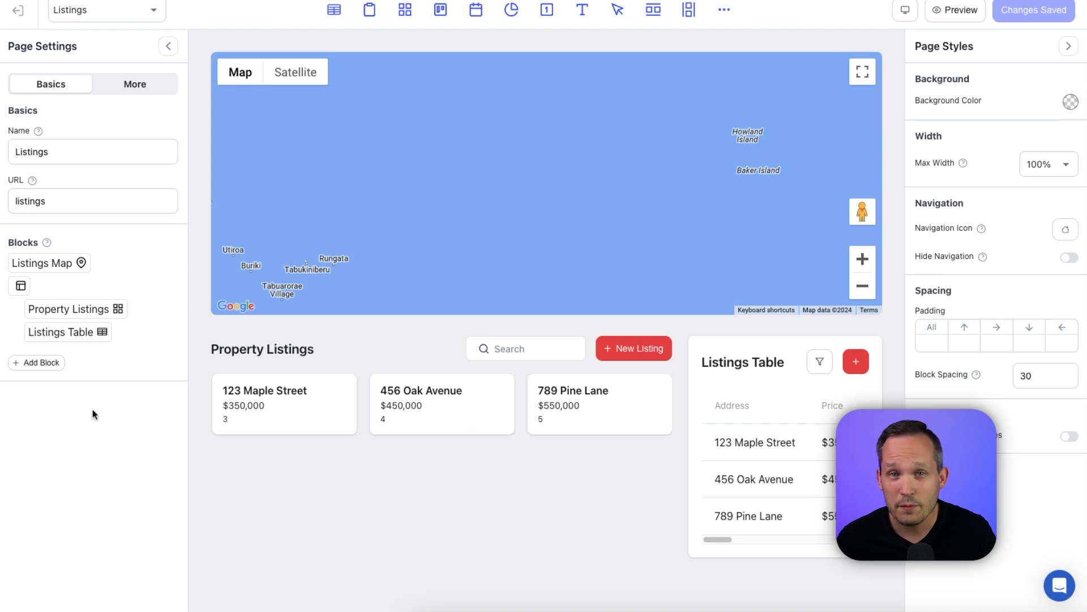
Step: Browse the Add New Block catalogue for the Listings page and choose Generate With AI
click(37, 362)
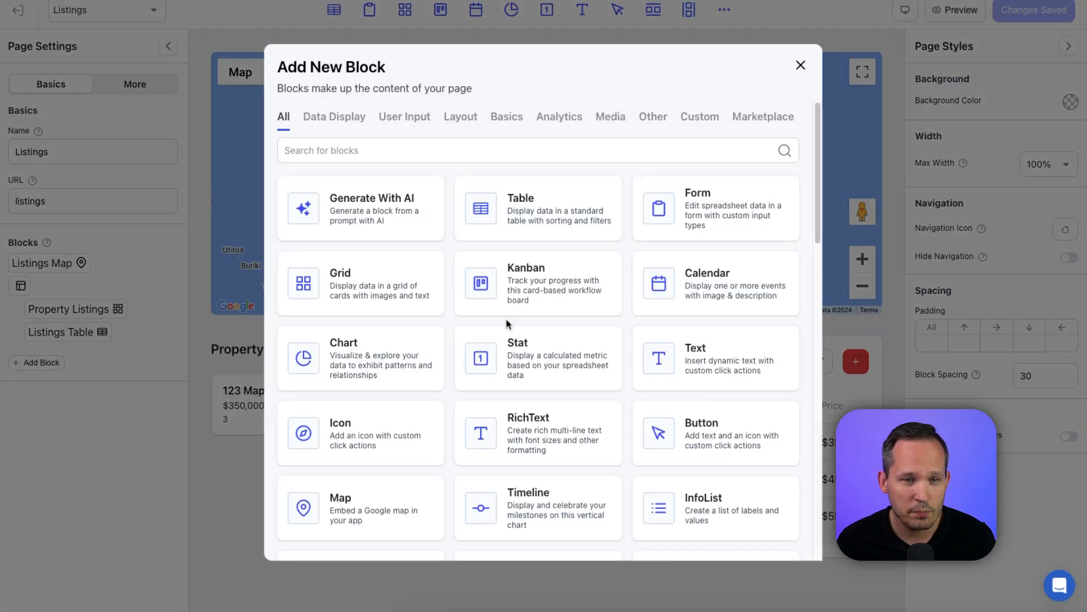
scroll(down, 3)
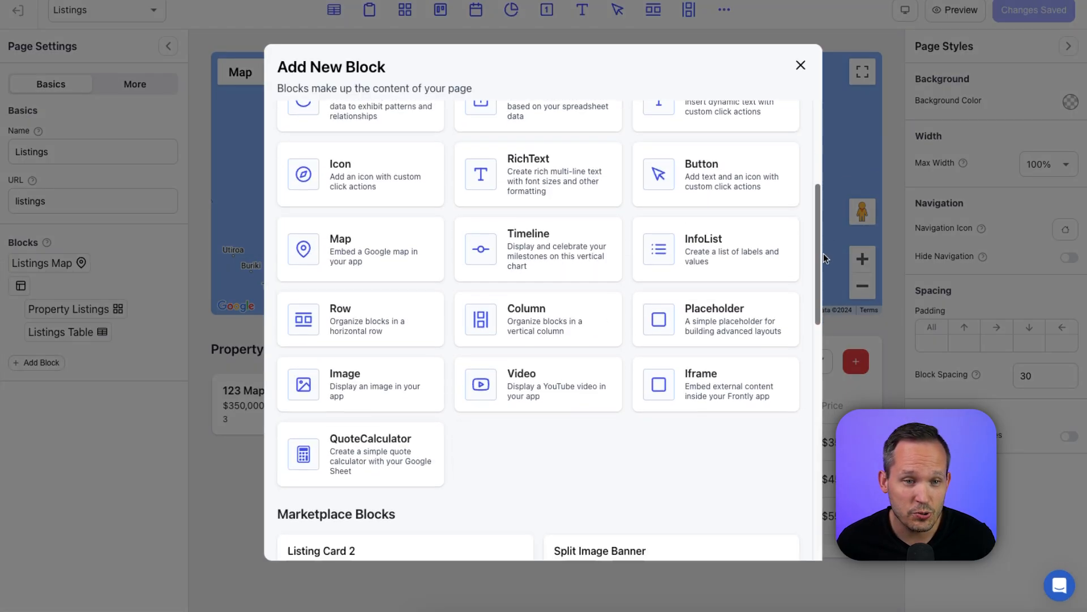
scroll(down, 3)
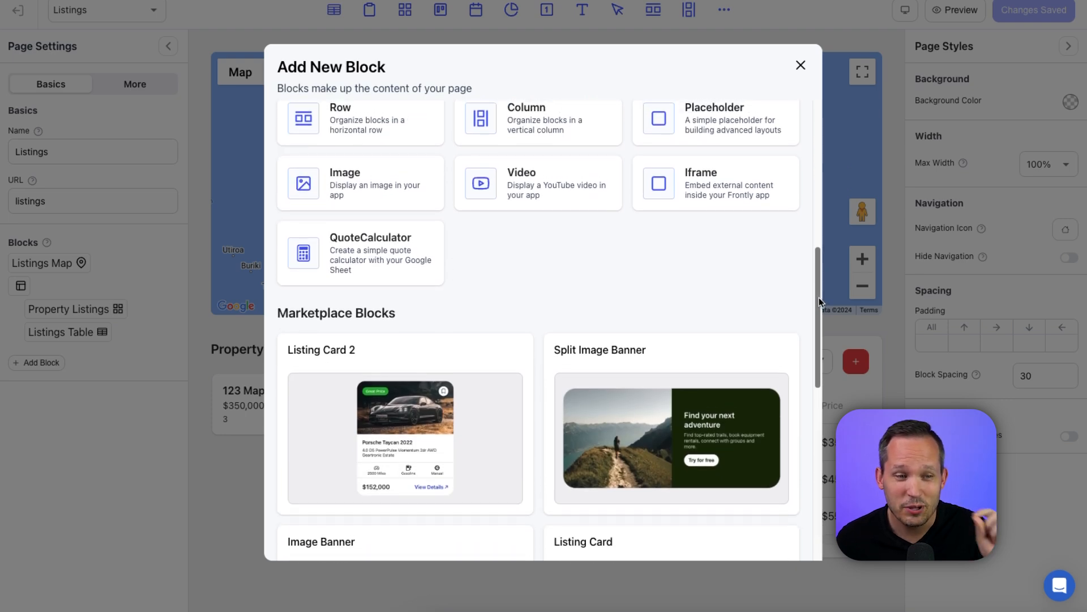
scroll(up, 3)
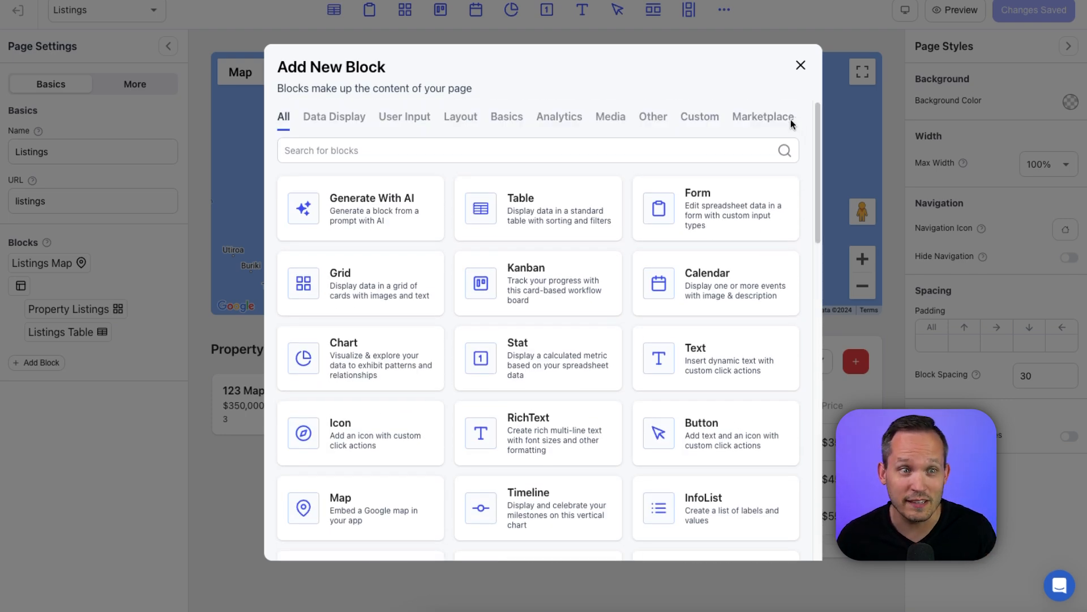
mouse_move(396, 219)
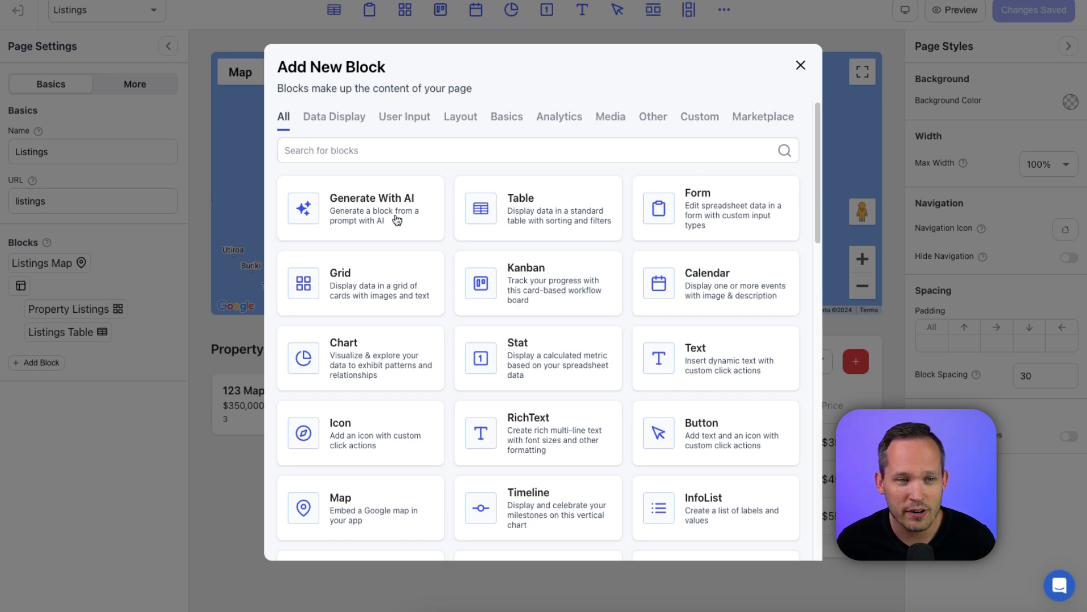
click(360, 208)
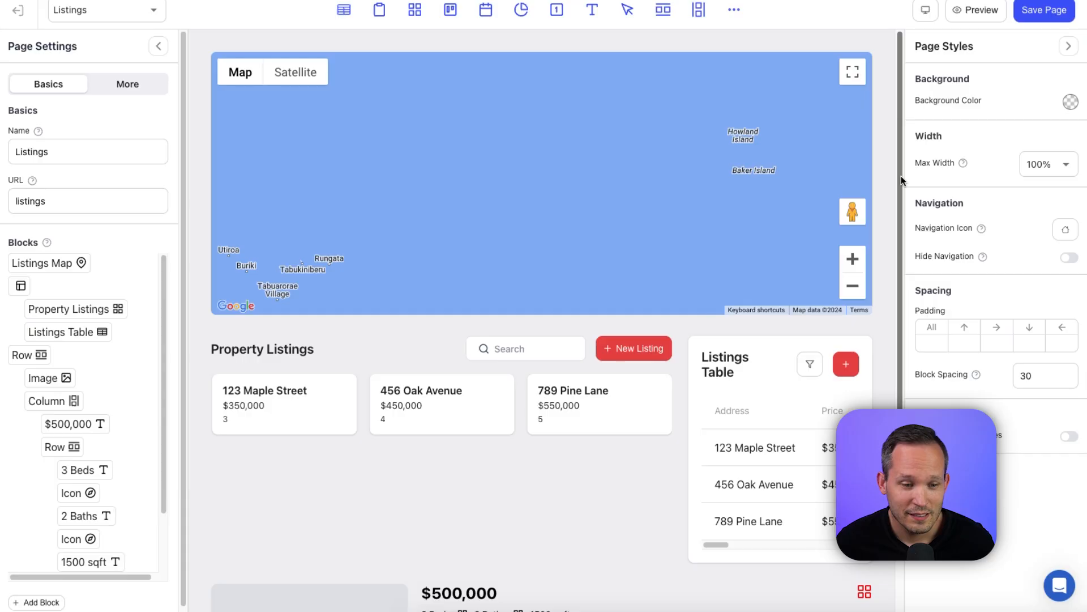
Step: Select the listing card's price text and row, then the red grid icon's settings
scroll(down, 3)
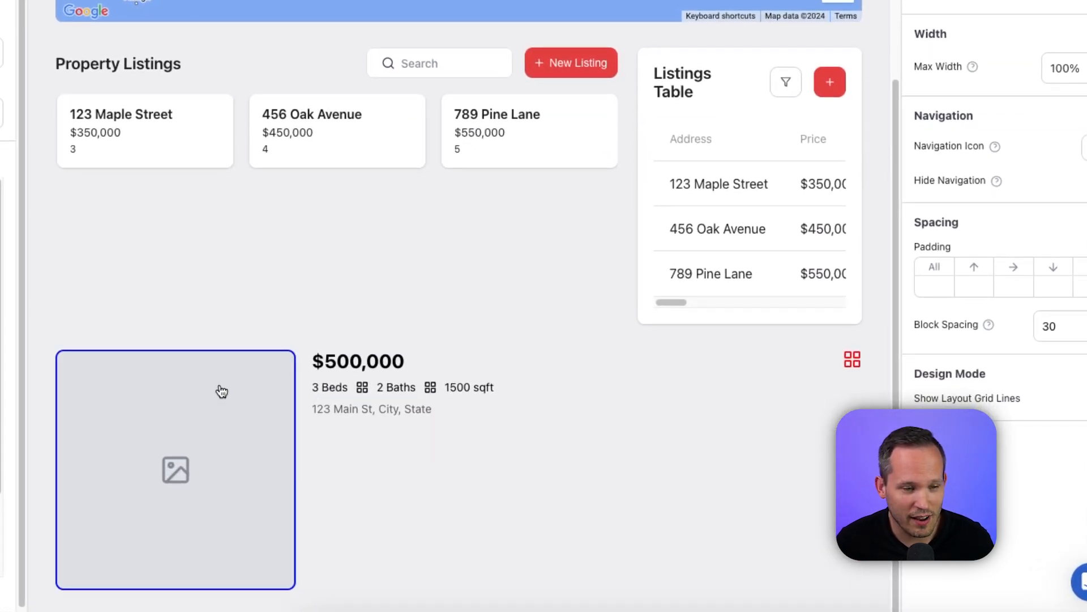
mouse_move(229, 401)
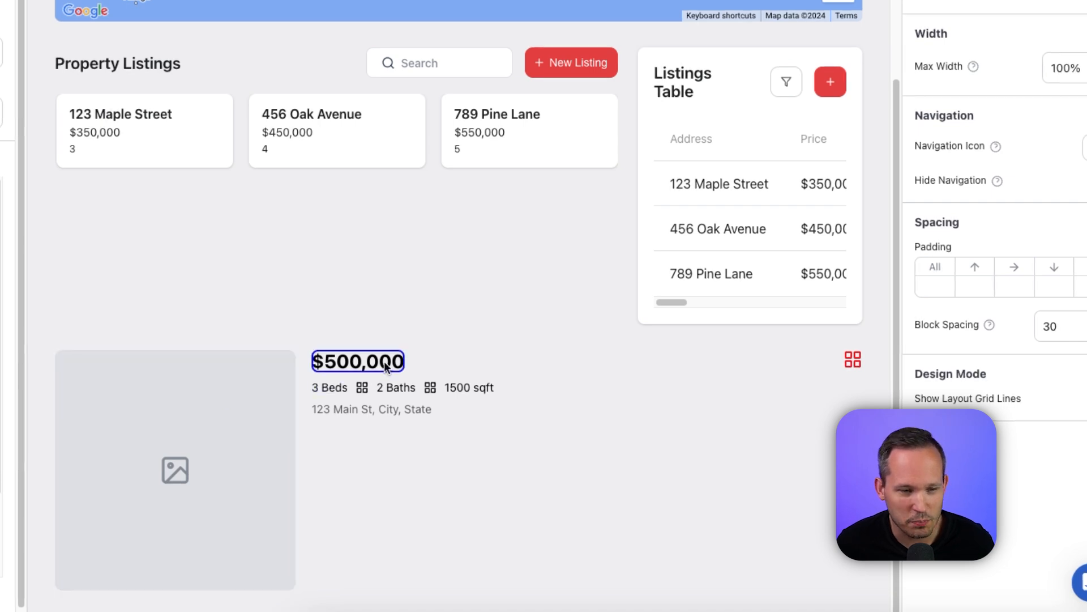
click(373, 441)
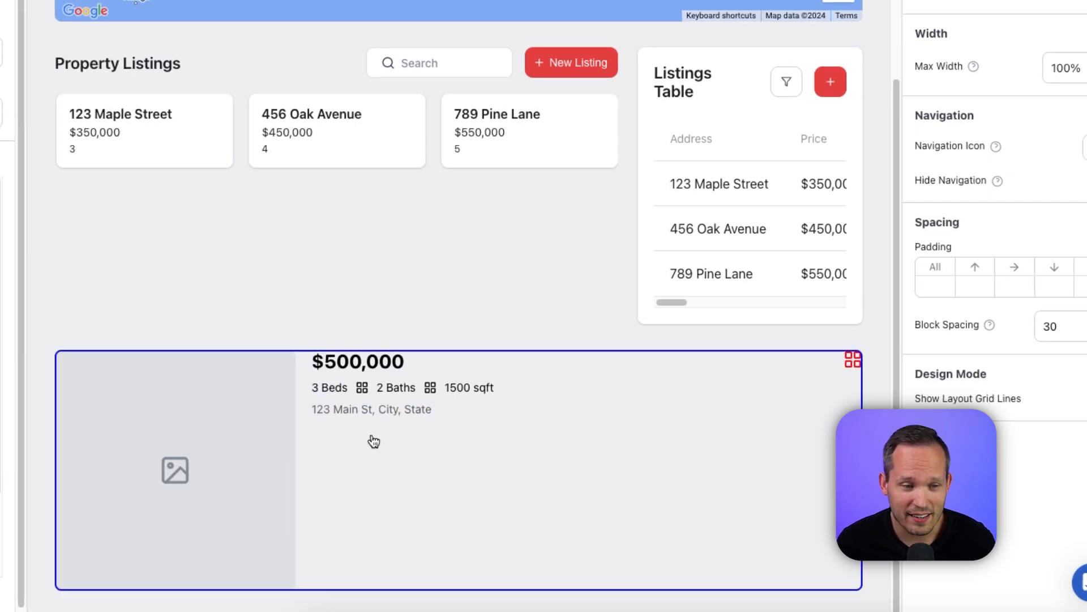
mouse_move(482, 458)
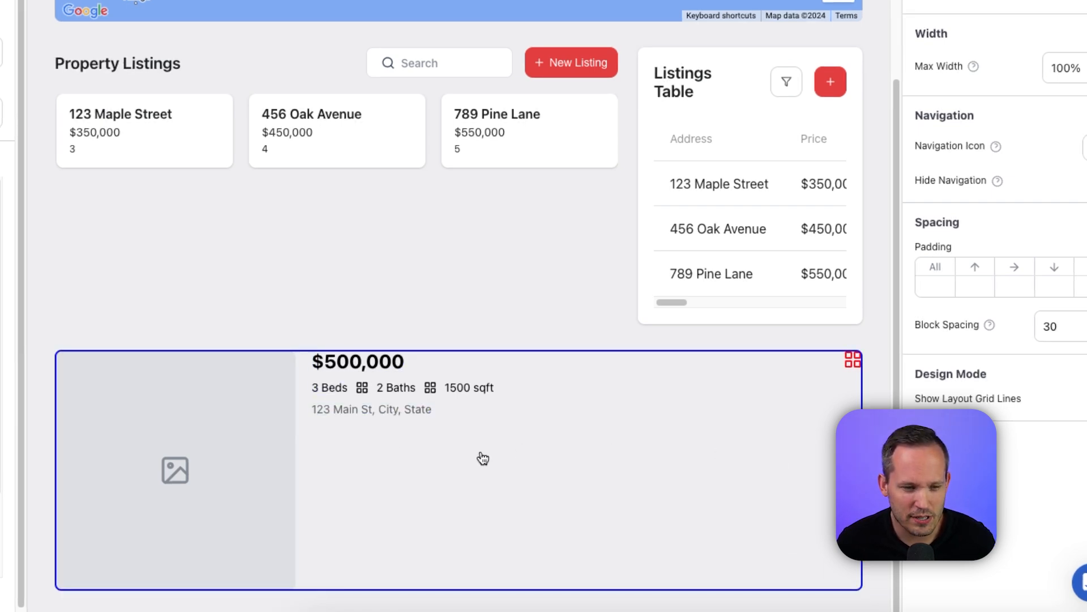
mouse_move(365, 496)
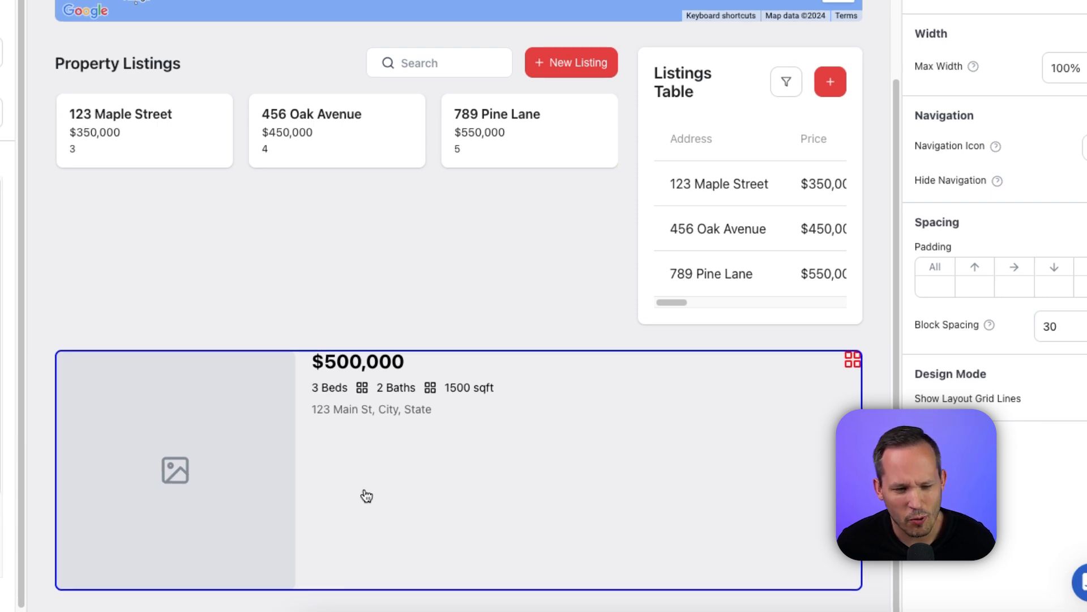
click(175, 470)
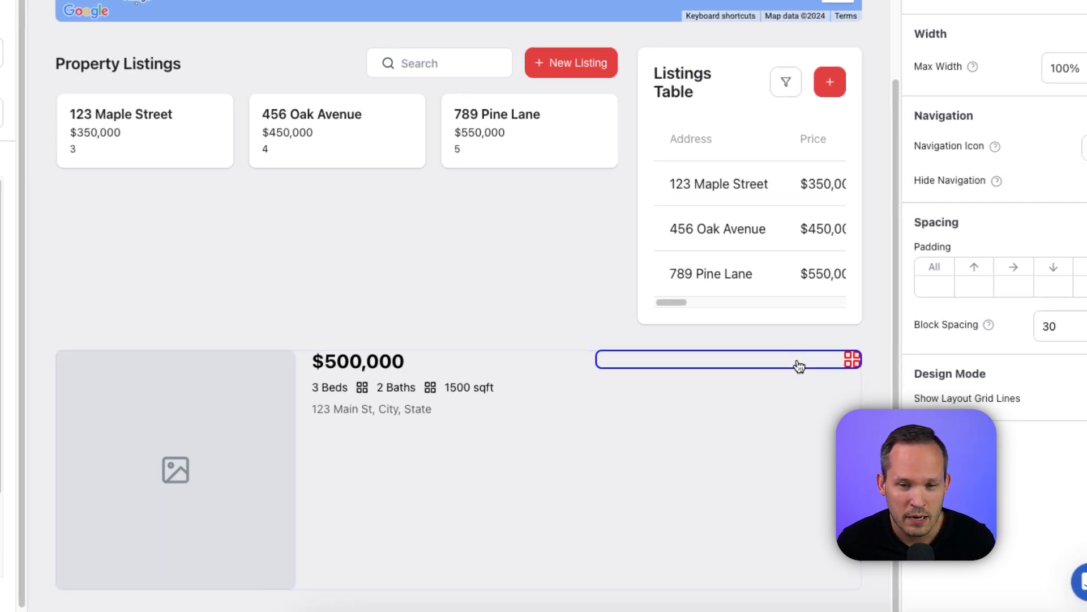
click(853, 360)
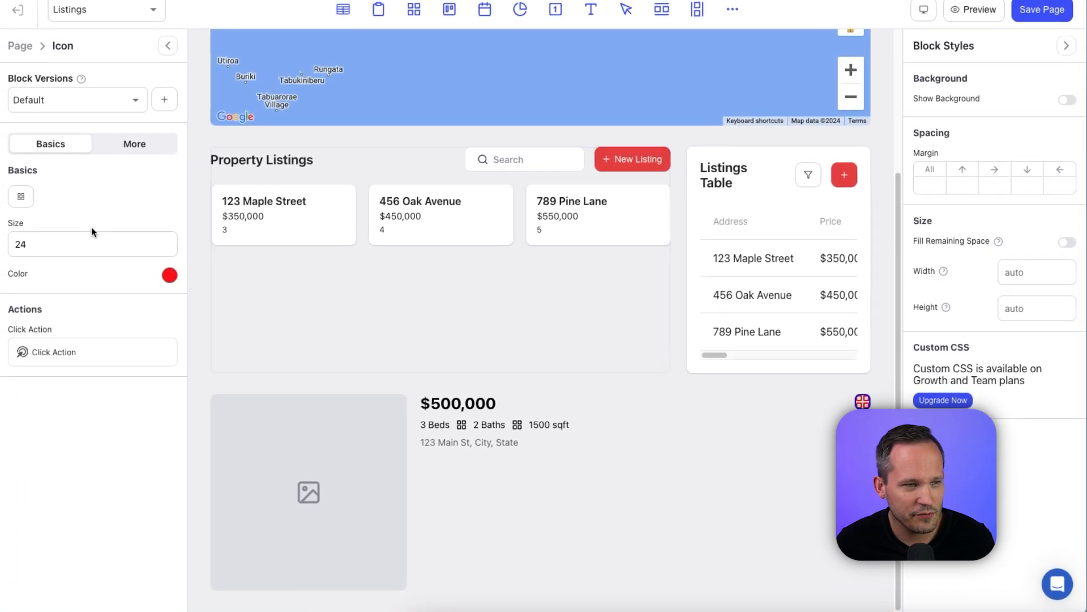
Step: Swap the card's grid icon for a bookmark icon found by searching 'book'
click(21, 197)
text(book)
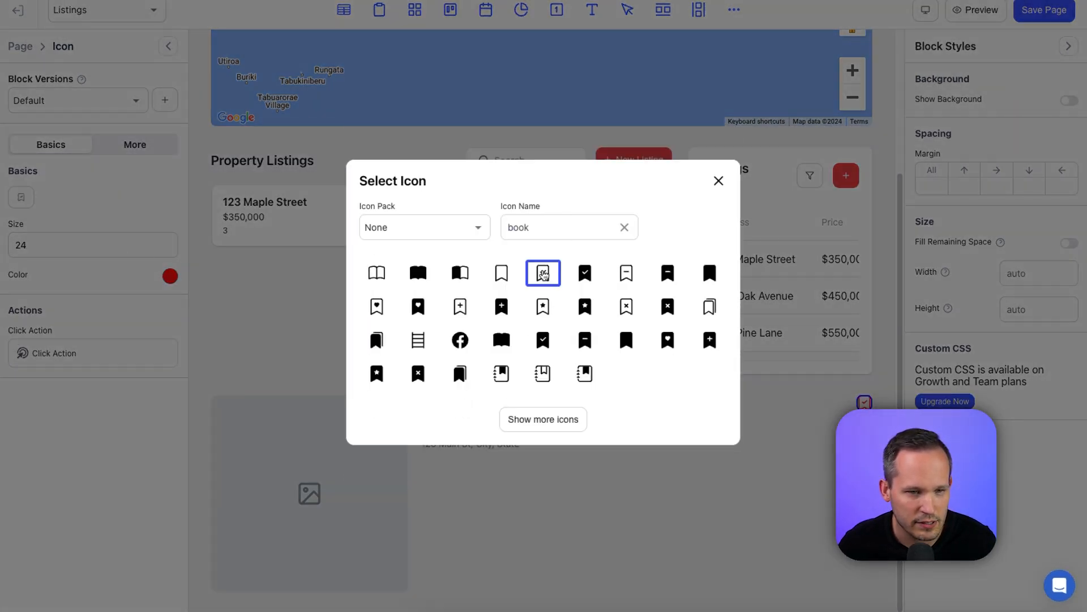
click(719, 181)
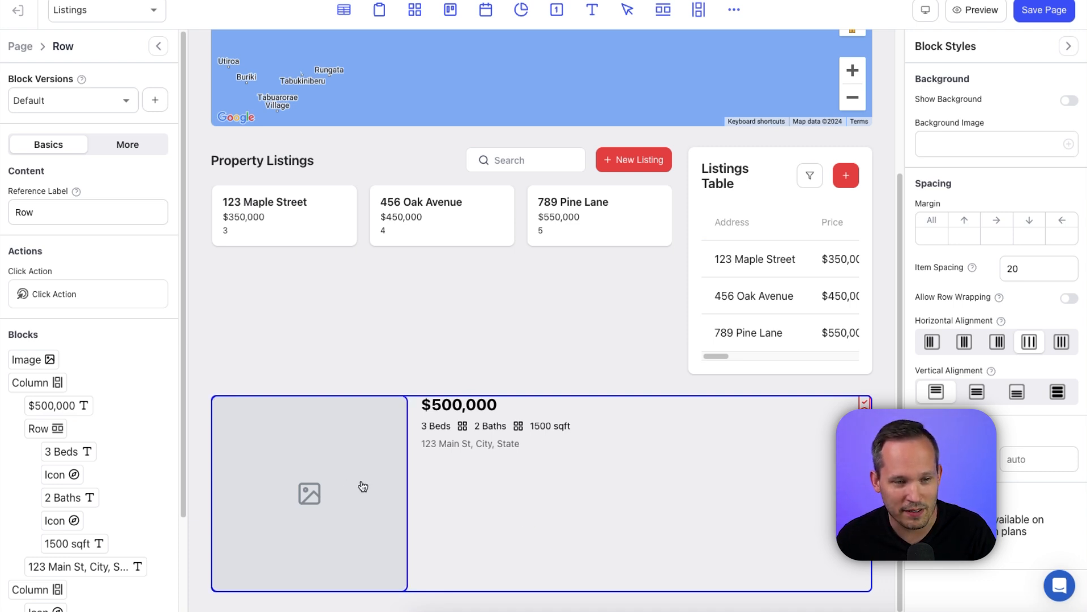
mouse_move(570, 453)
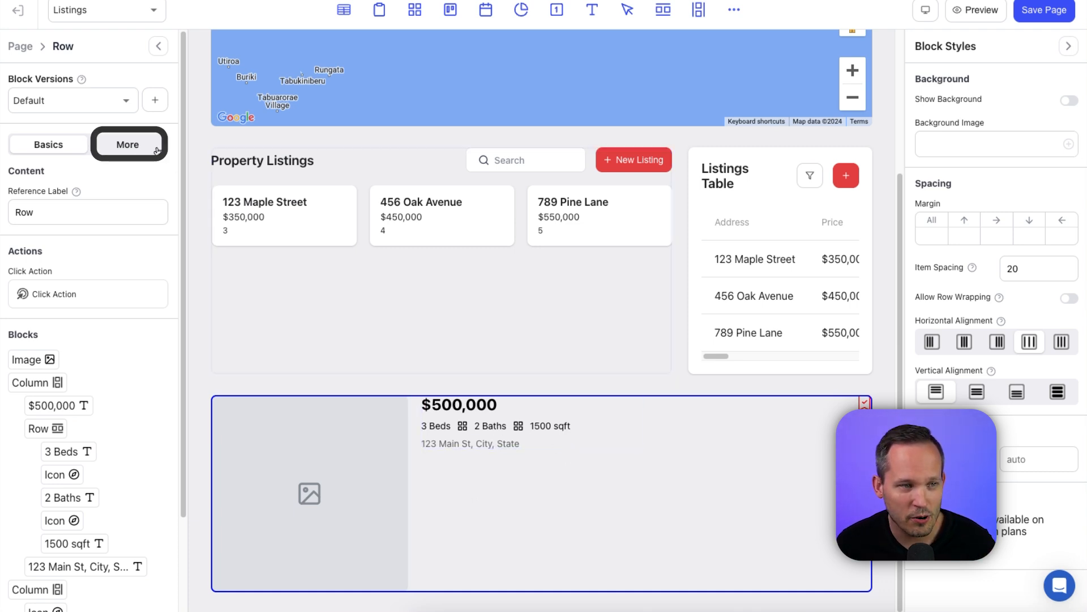
Step: From the row's More tab, save it as custom block 'Real Estate Listing' with a description
click(128, 144)
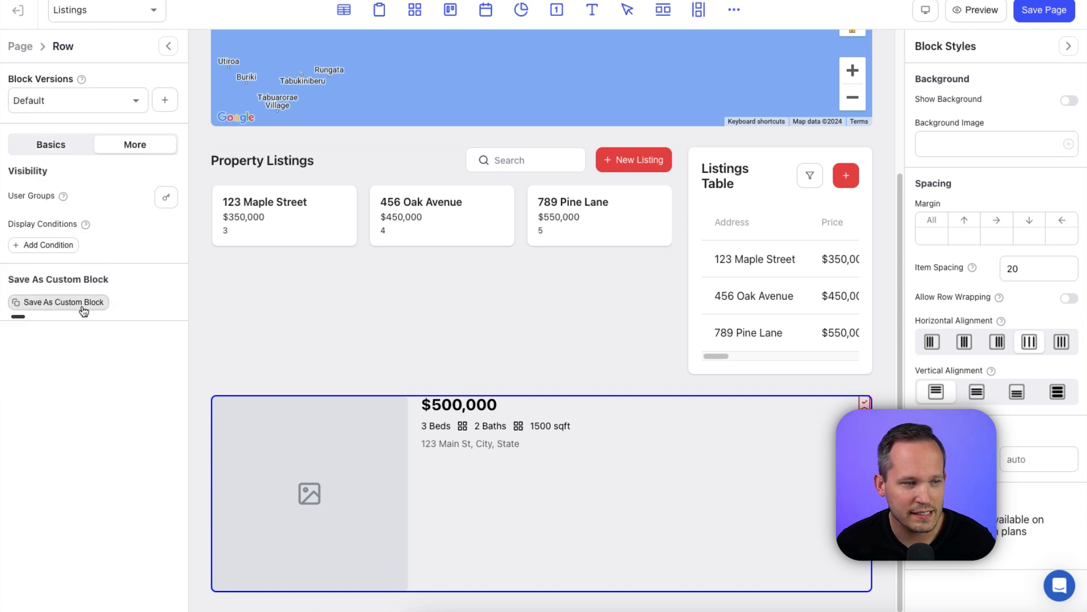
click(63, 302)
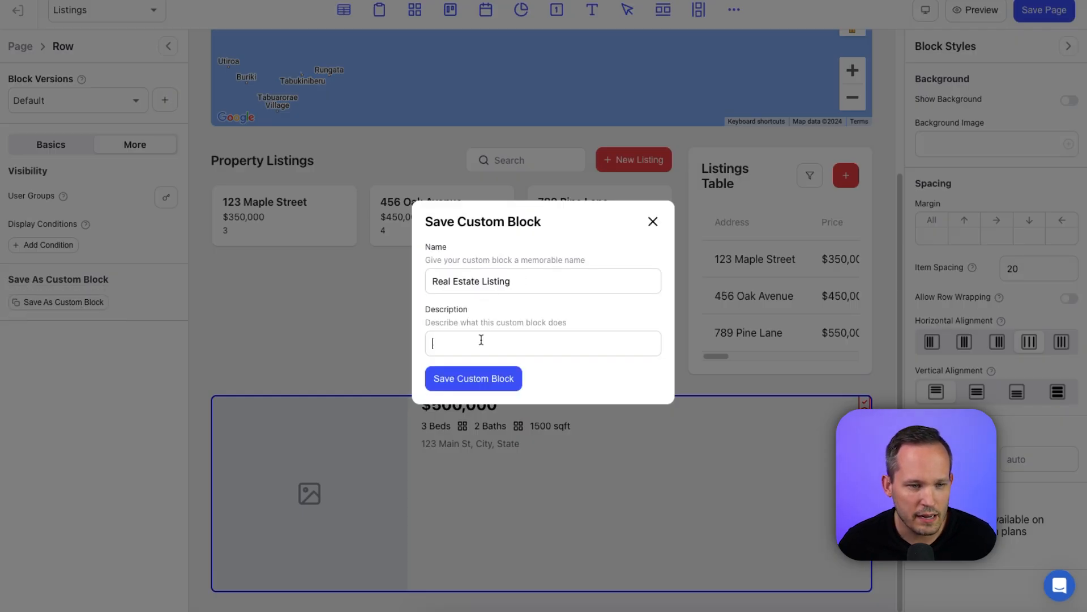
click(474, 379)
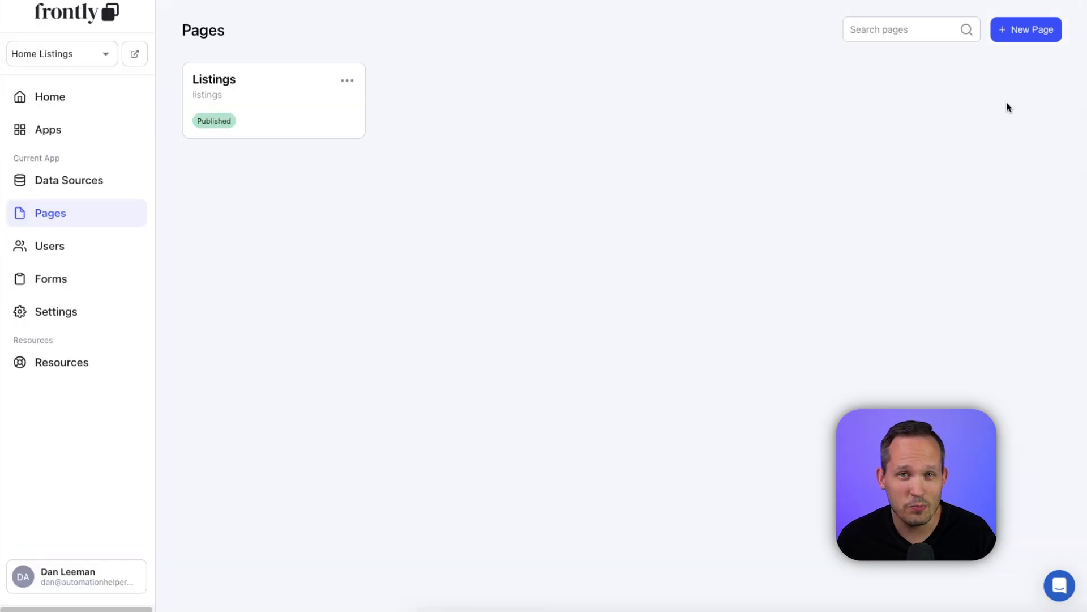
Step: Add a page titled 'My Favorites' to the app
click(1026, 29)
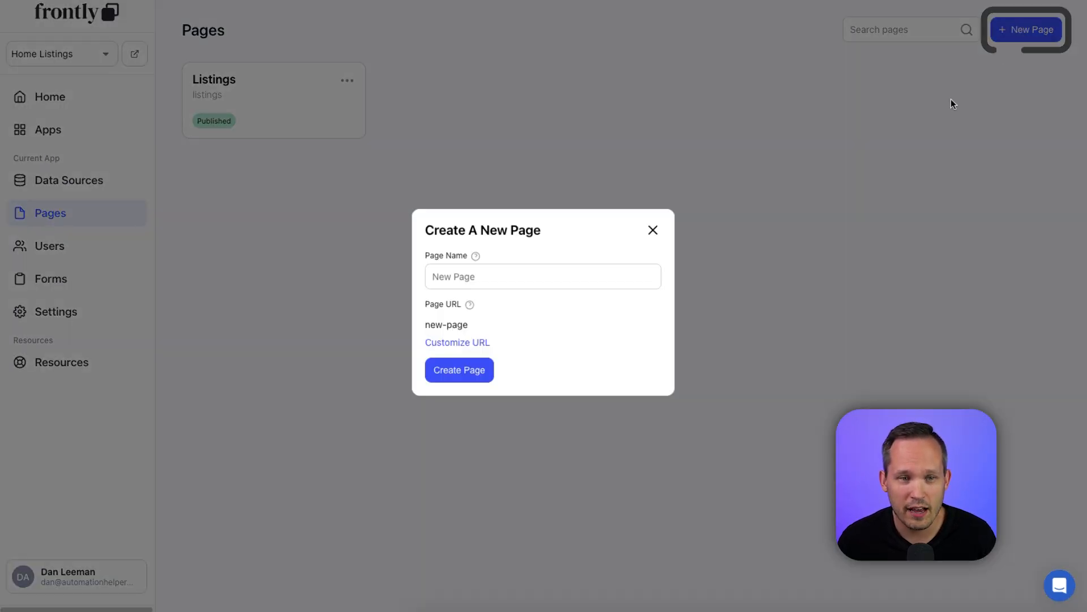
text(My Favorites)
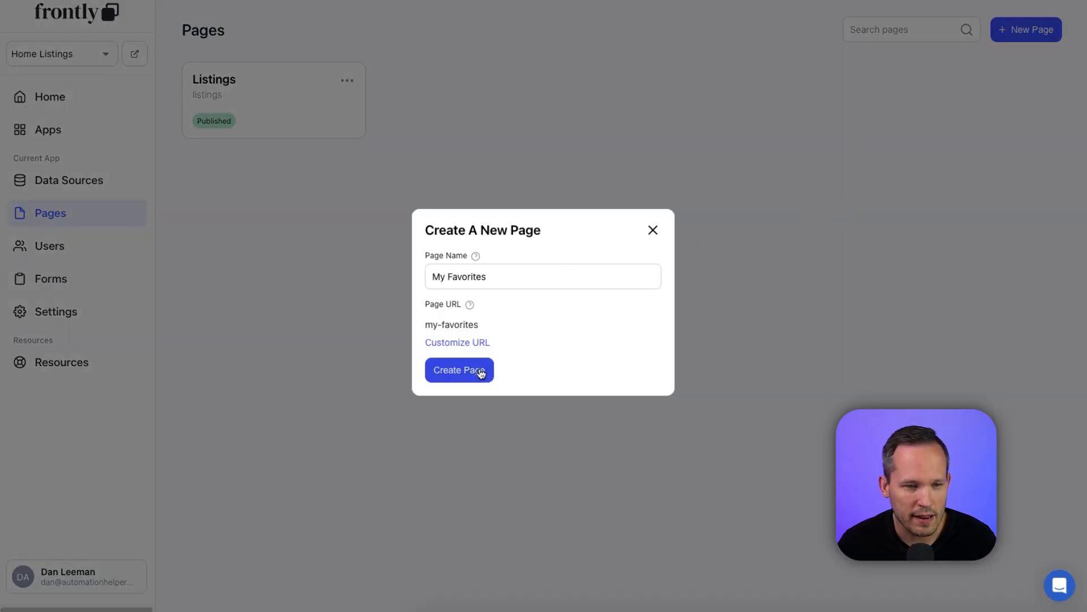
click(459, 370)
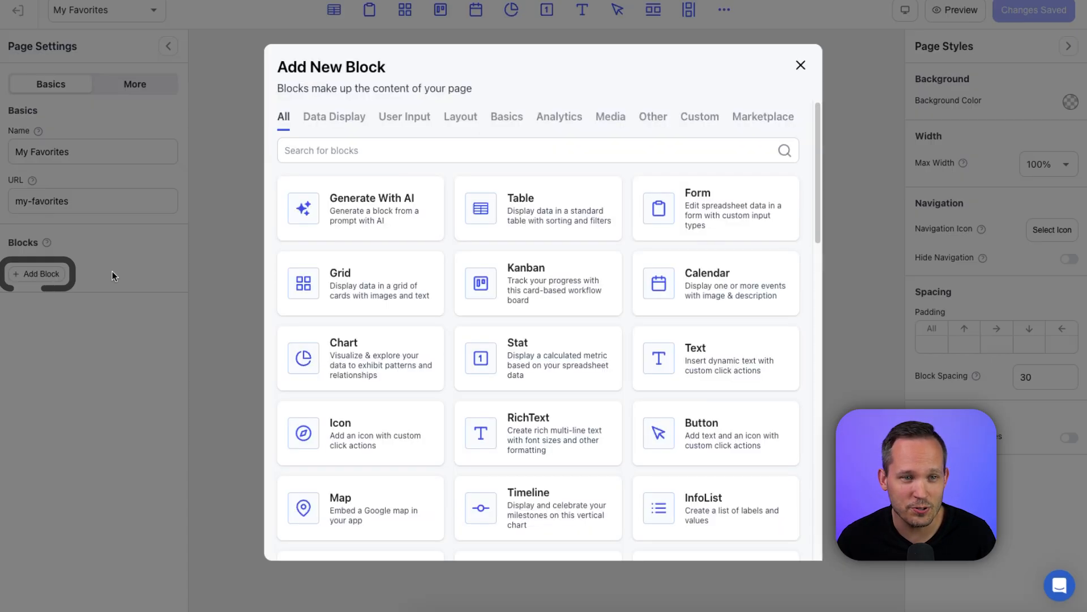
Step: Search 'Real' and add the Real Estate Listing custom block to the page
text(Real)
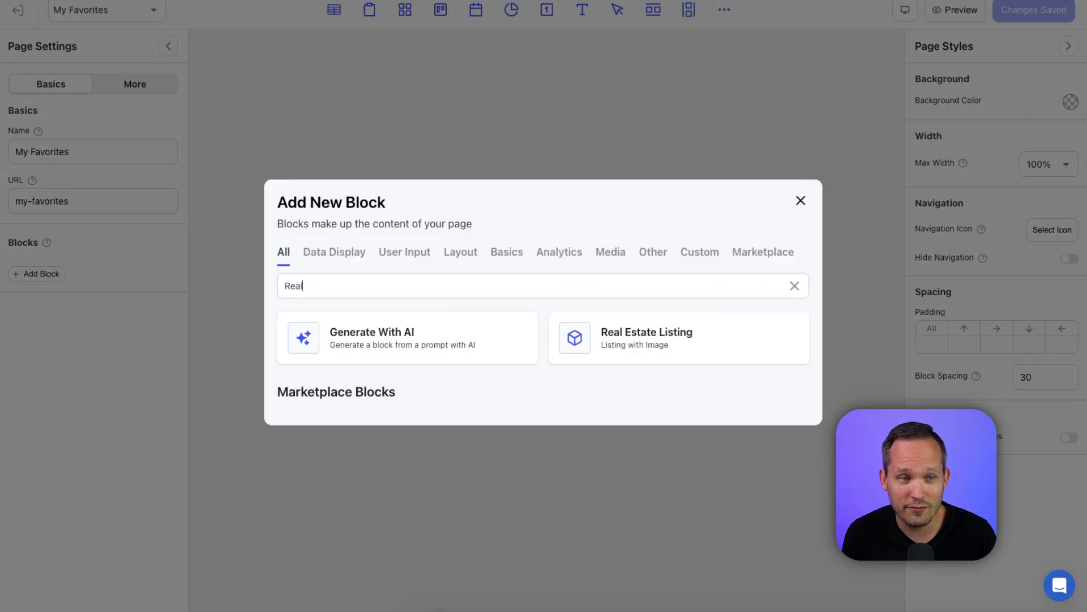
mouse_move(711, 330)
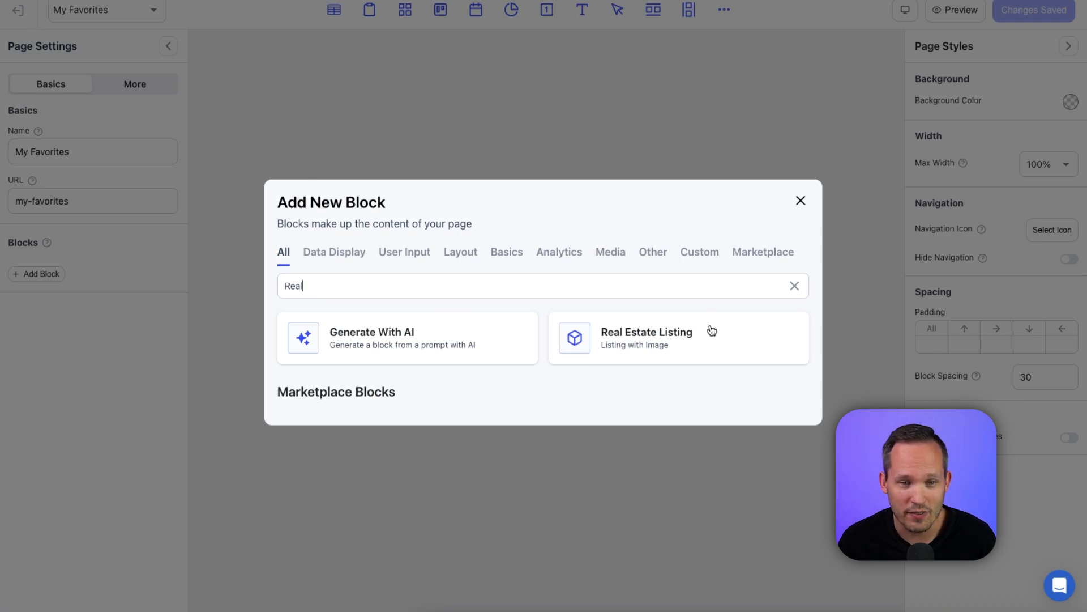
click(677, 337)
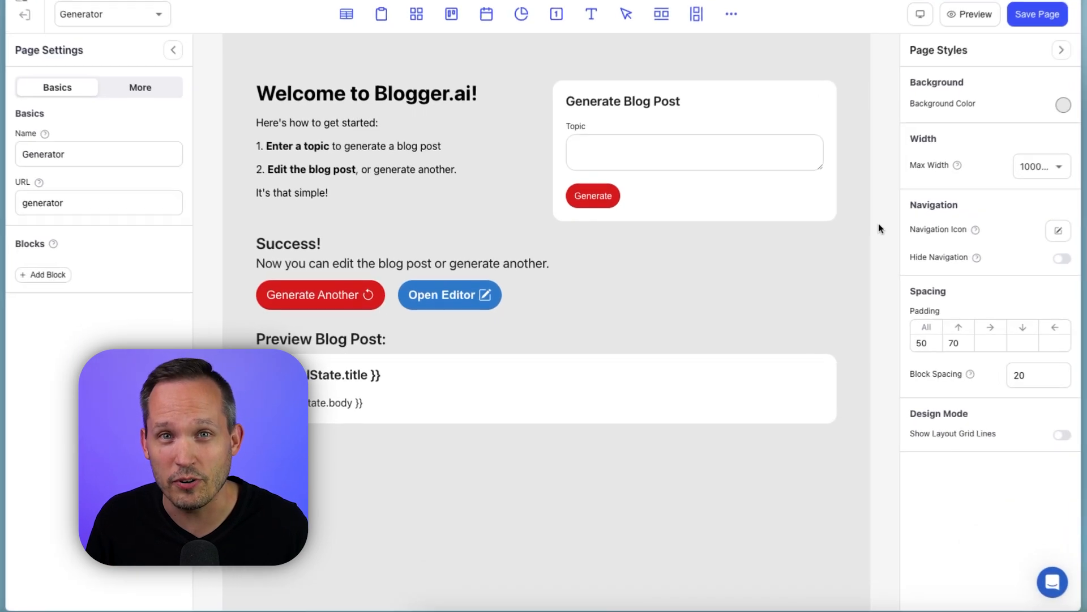
Step: Generate a 'No Code Web Application Builders' post in the live app and open it in the editor
click(1037, 13)
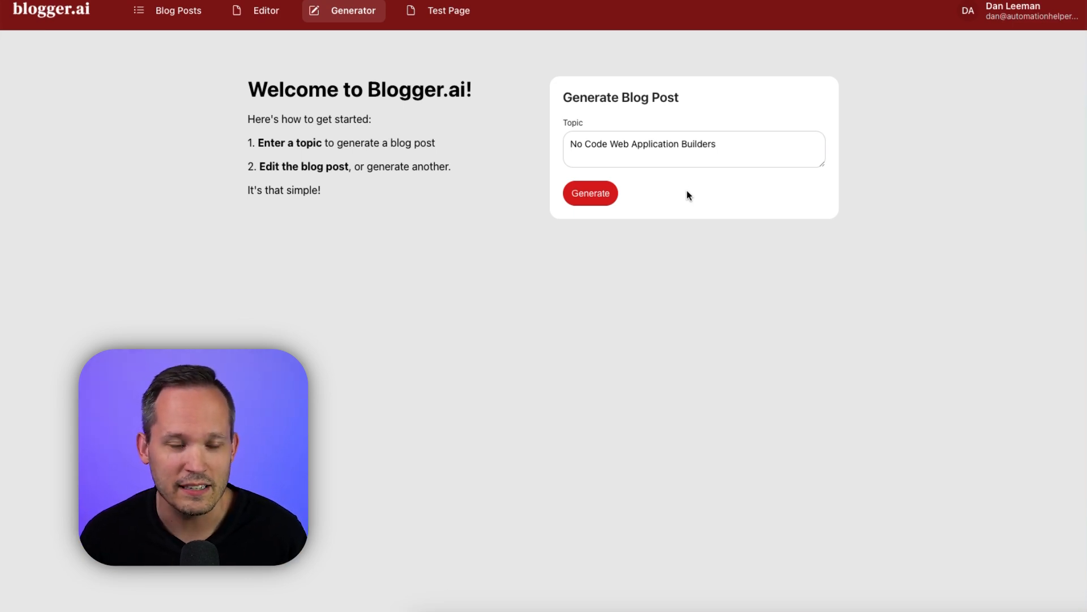
click(589, 192)
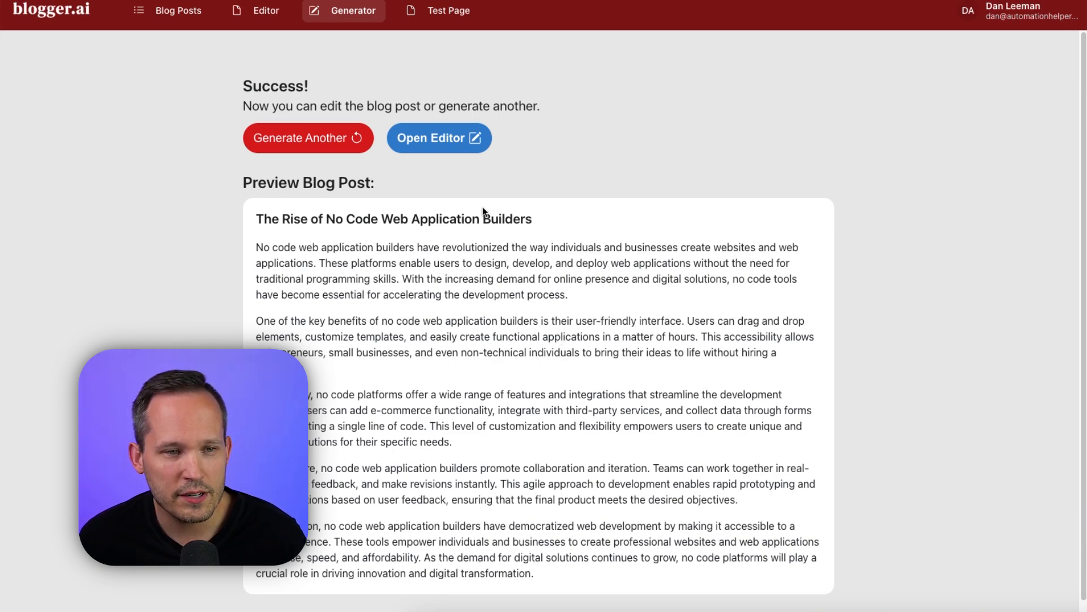
click(438, 137)
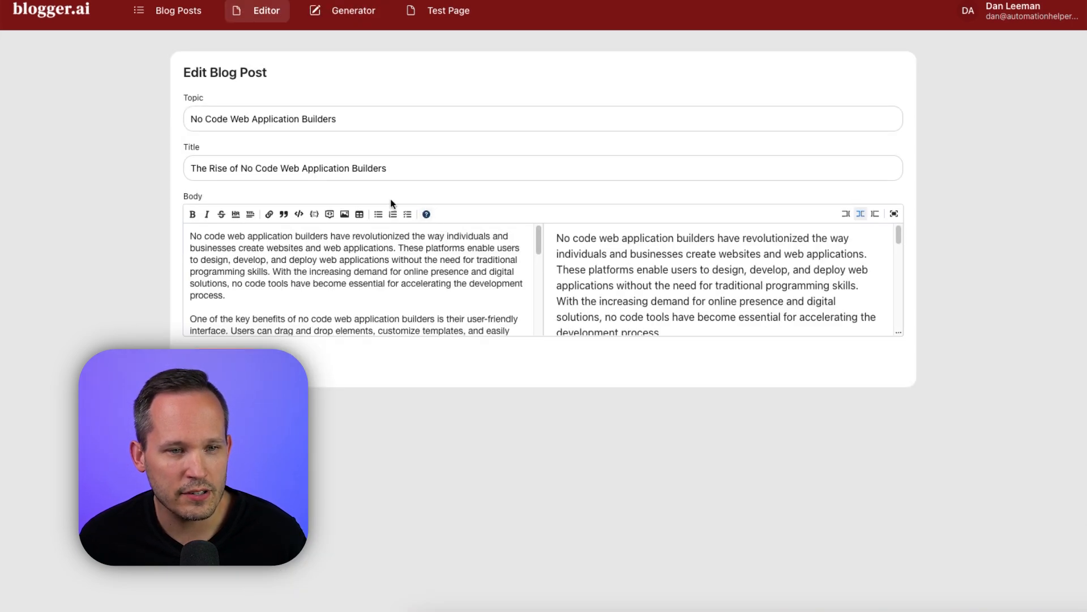
mouse_move(606, 285)
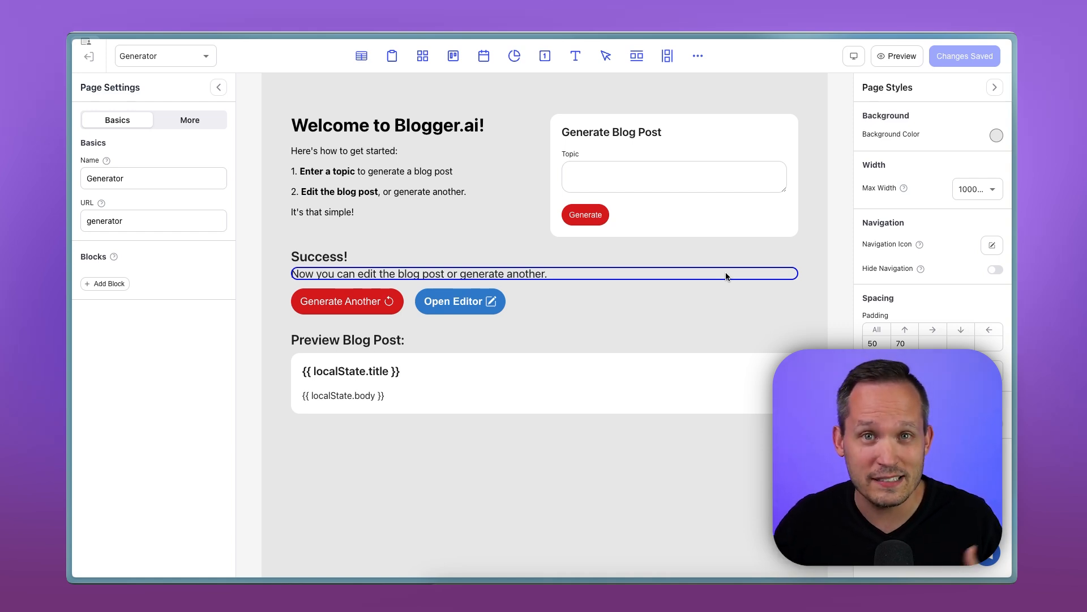
Step: Add a 'tags' header in cell E1 of the Blog Posts sheet, then open the Blog Posts data source
click(459, 300)
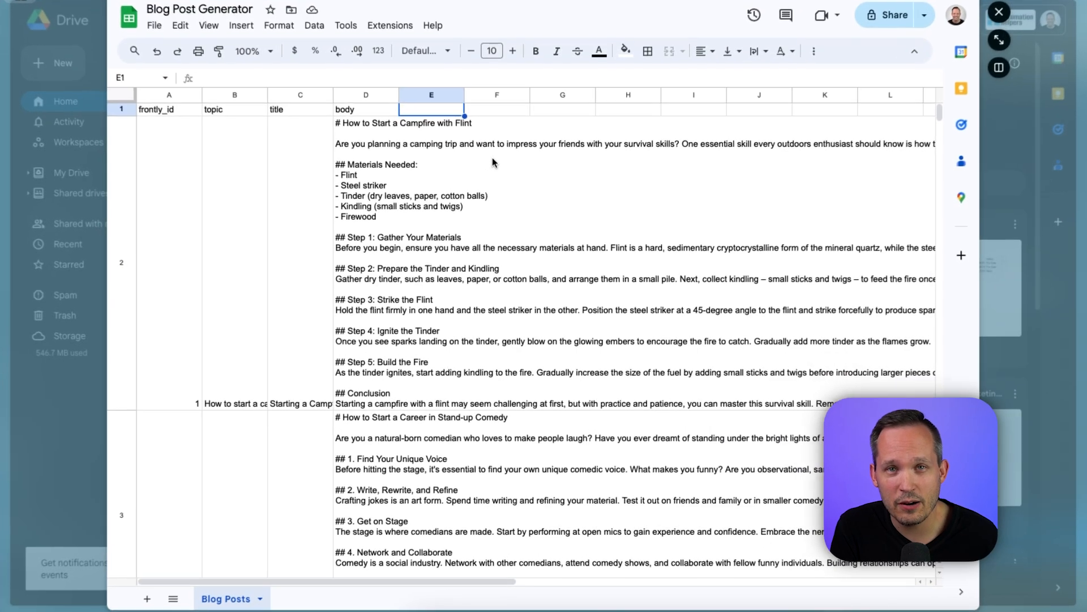
text(tag)
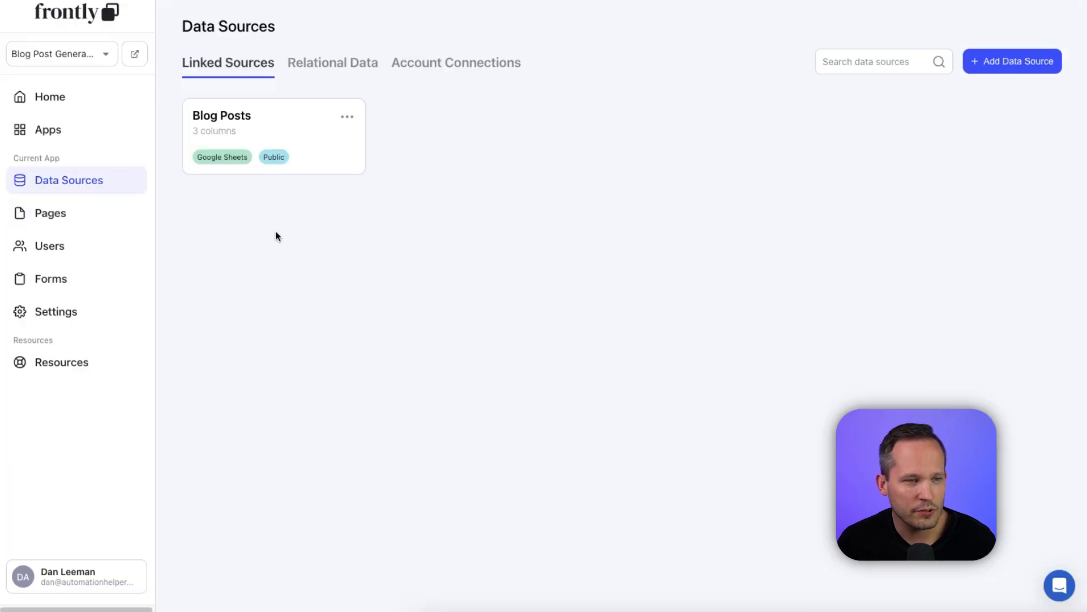
click(347, 117)
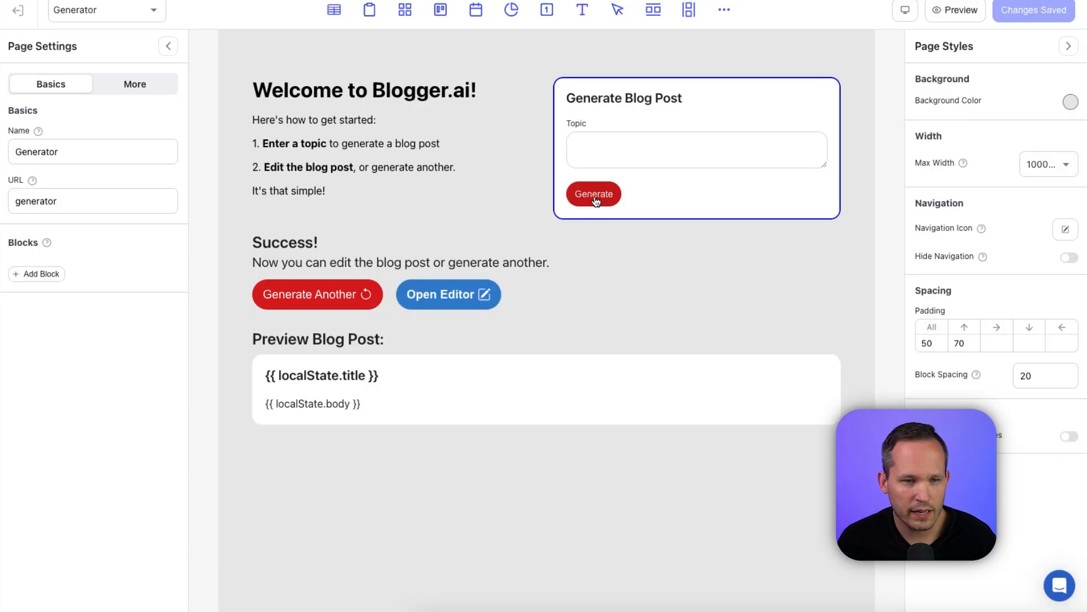
Step: Open the Generate Blog Post form's submit workflow and start inserting a step after OpenAI Request
click(696, 148)
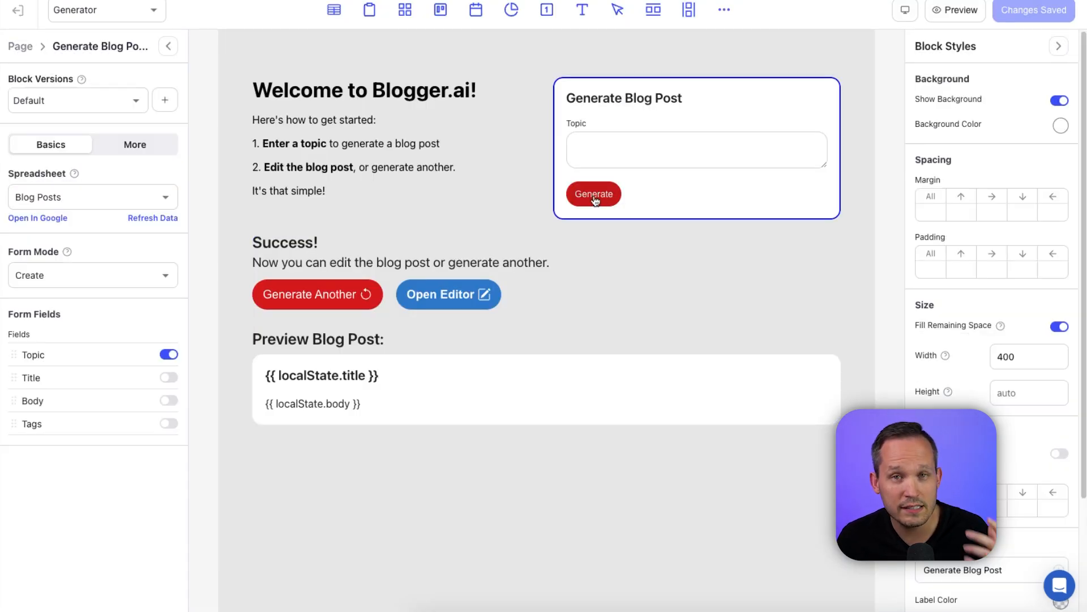
mouse_move(248, 277)
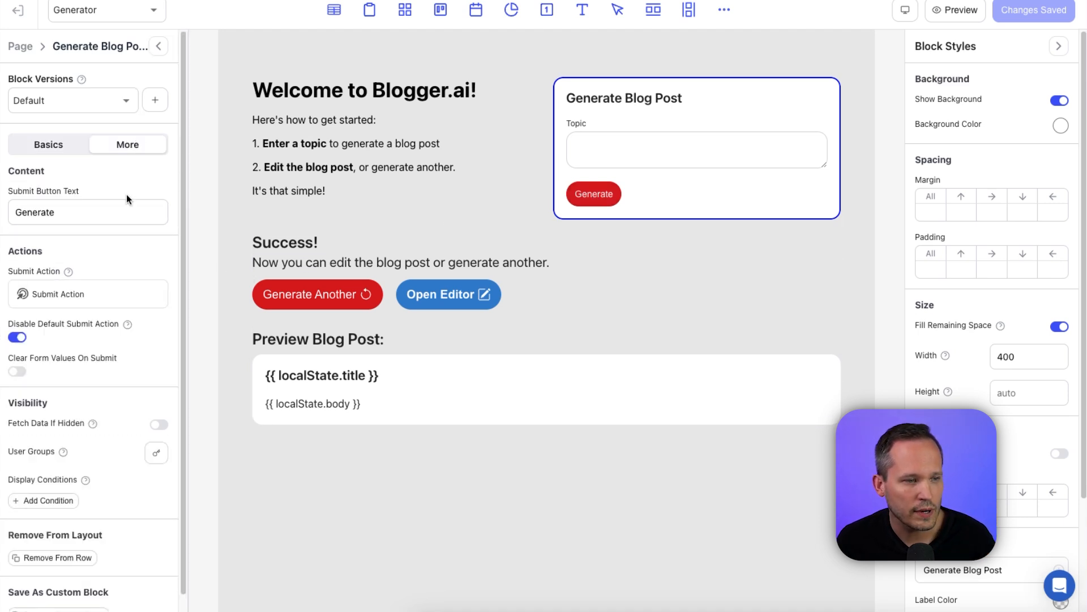
click(87, 294)
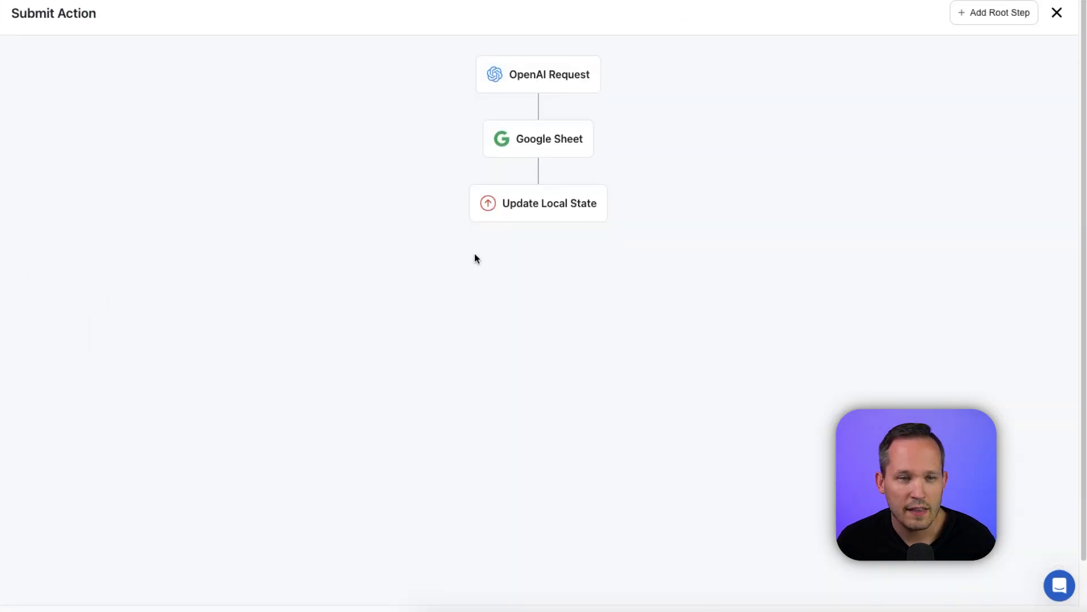
mouse_move(539, 123)
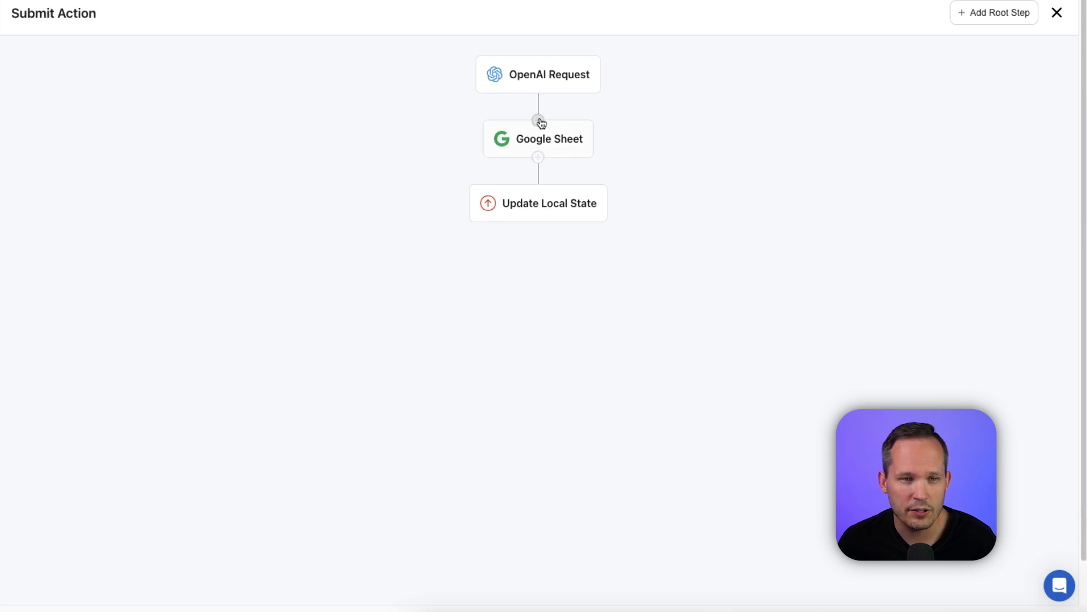
click(539, 119)
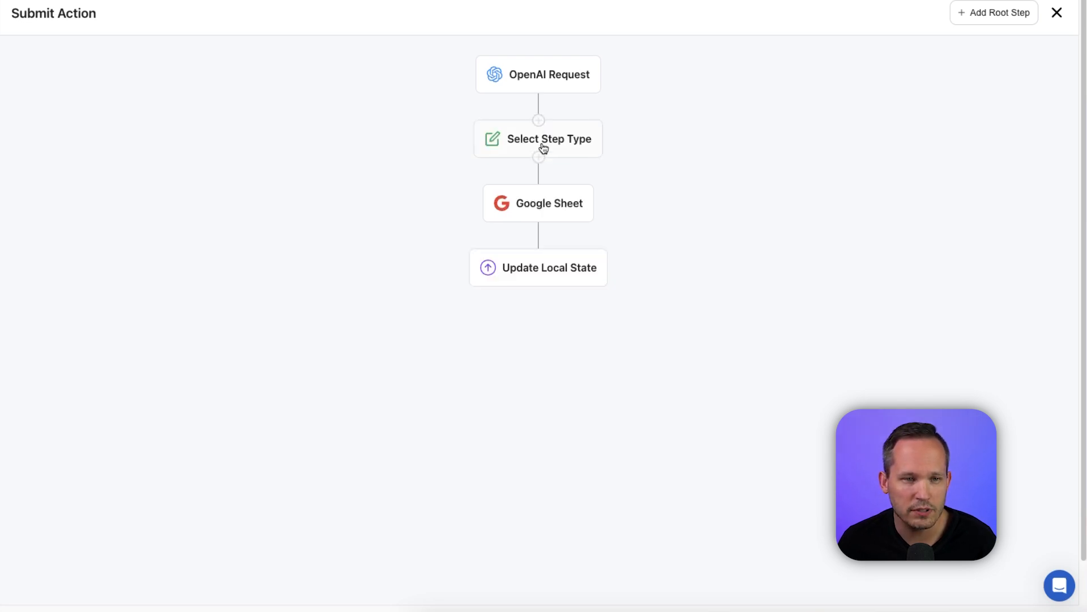
click(538, 138)
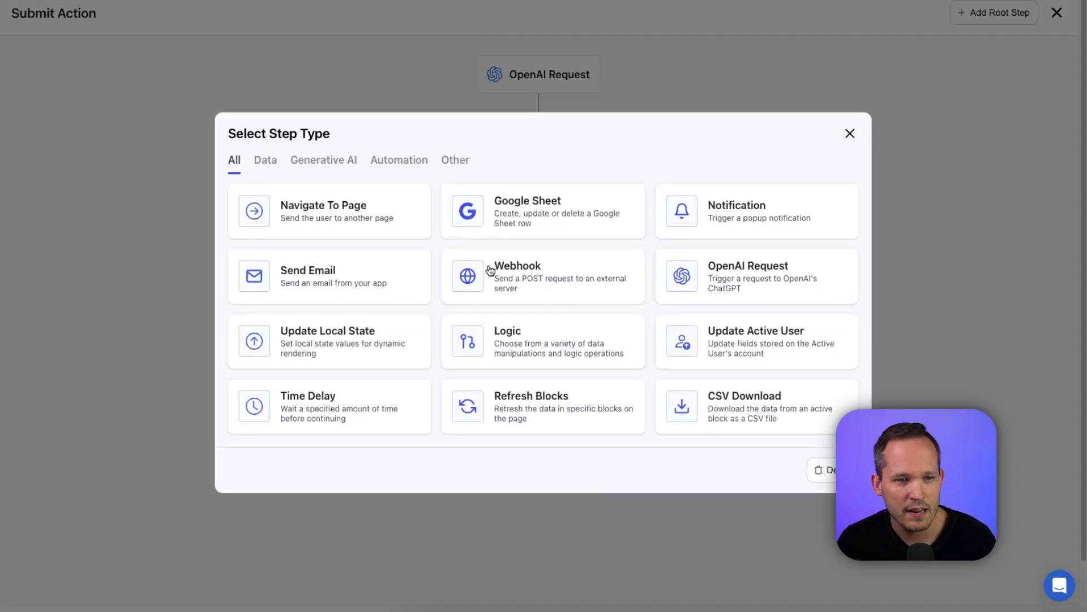
mouse_move(379, 200)
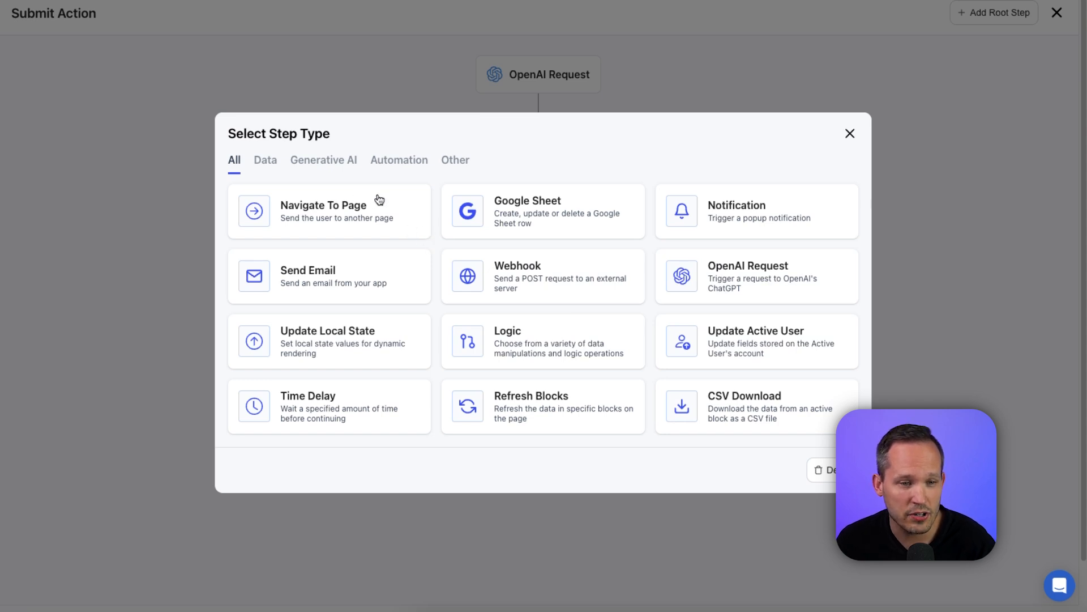
mouse_move(398, 331)
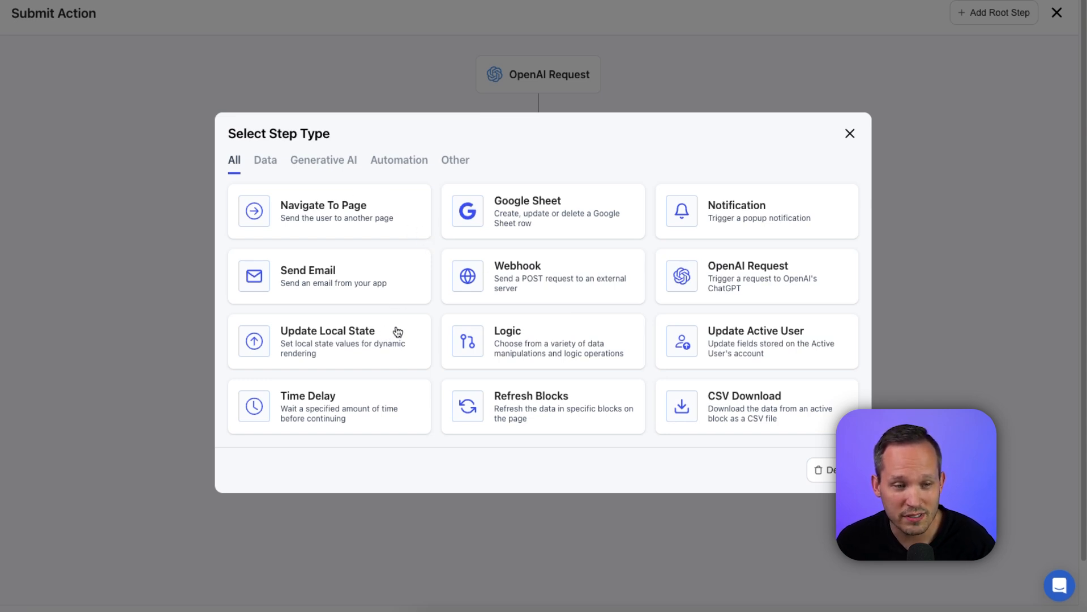
mouse_move(575, 402)
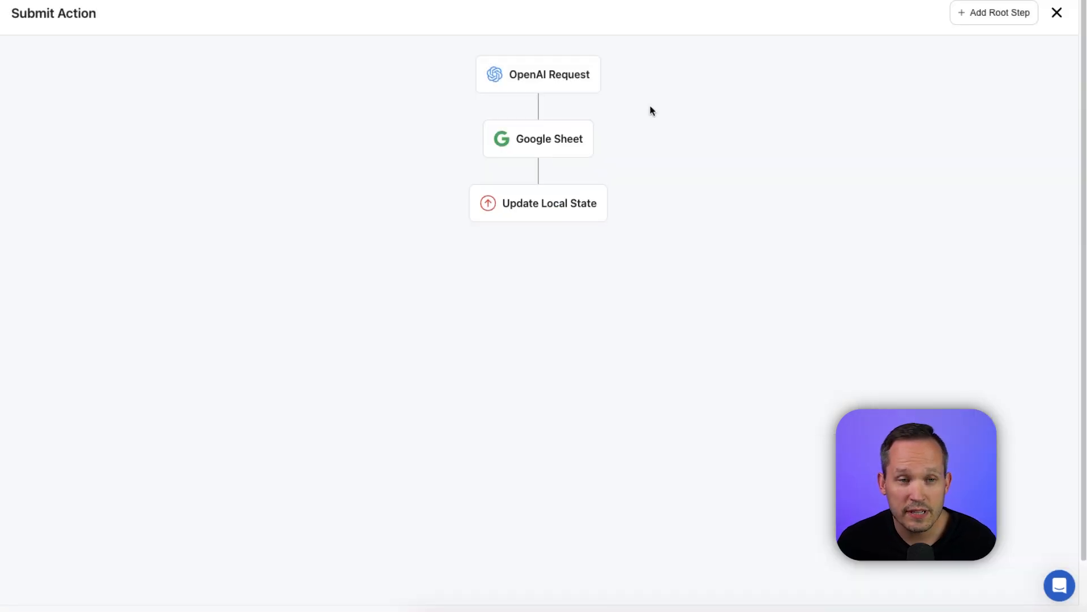
Step: Add a 'tags' response field to OpenAI Request and confirm Google Sheet maps Tags to actionSteps.1.tags
click(538, 75)
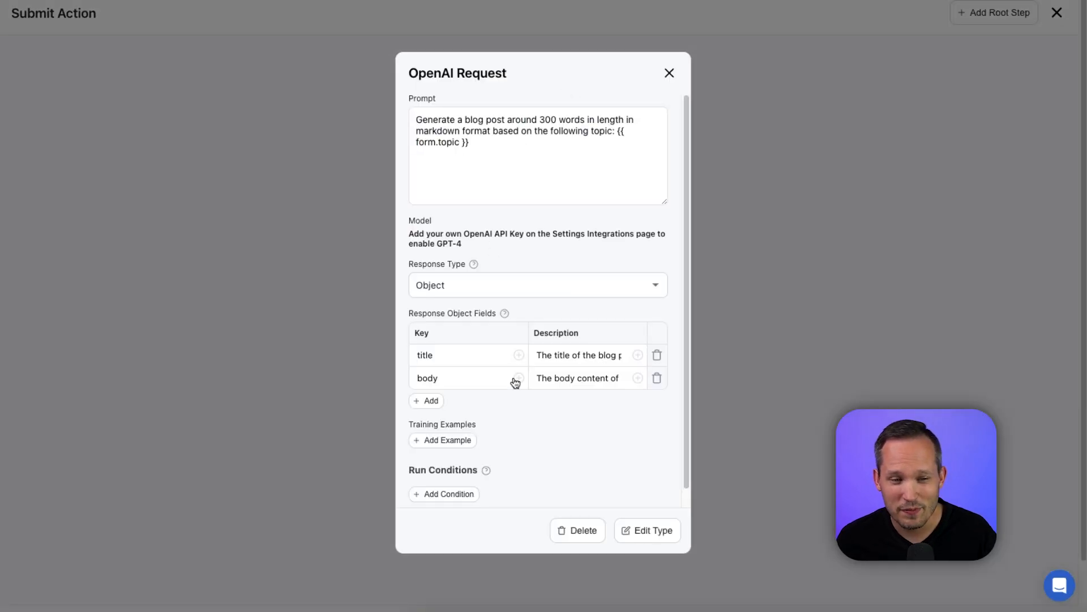
mouse_move(485, 341)
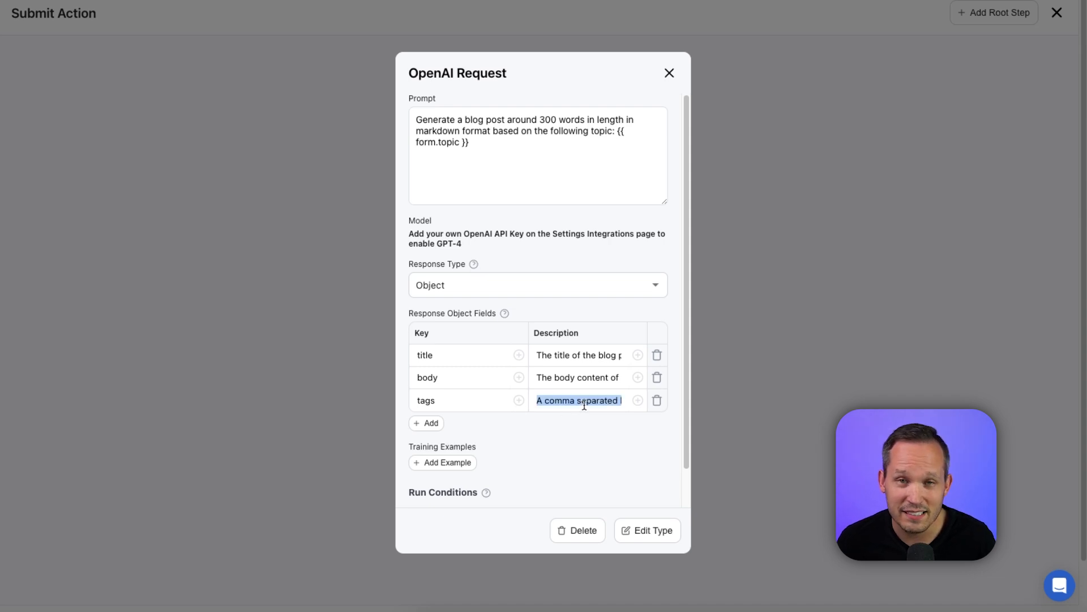
click(667, 73)
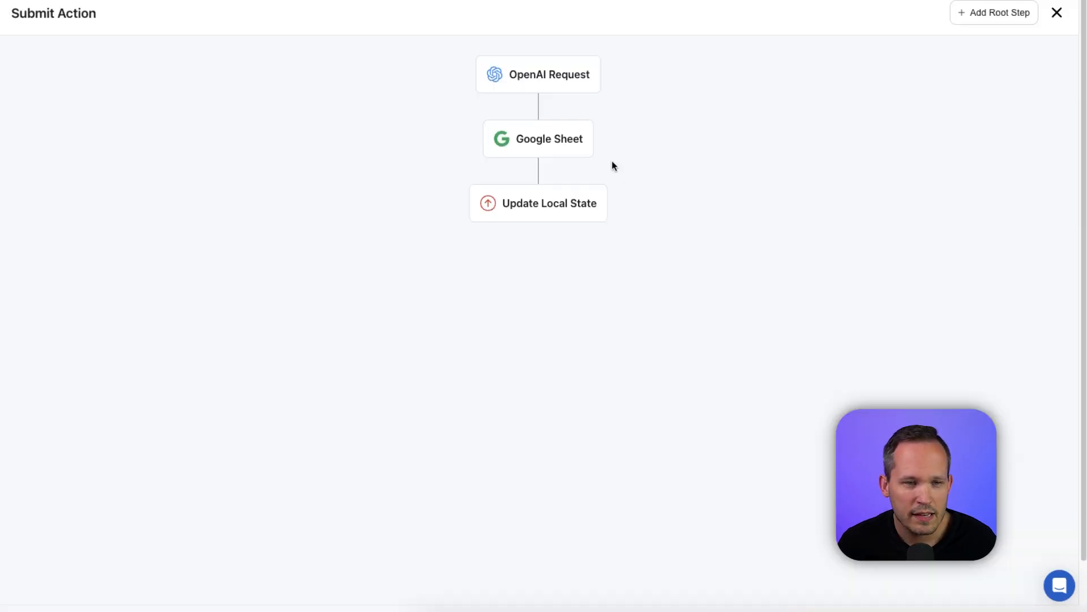
click(537, 138)
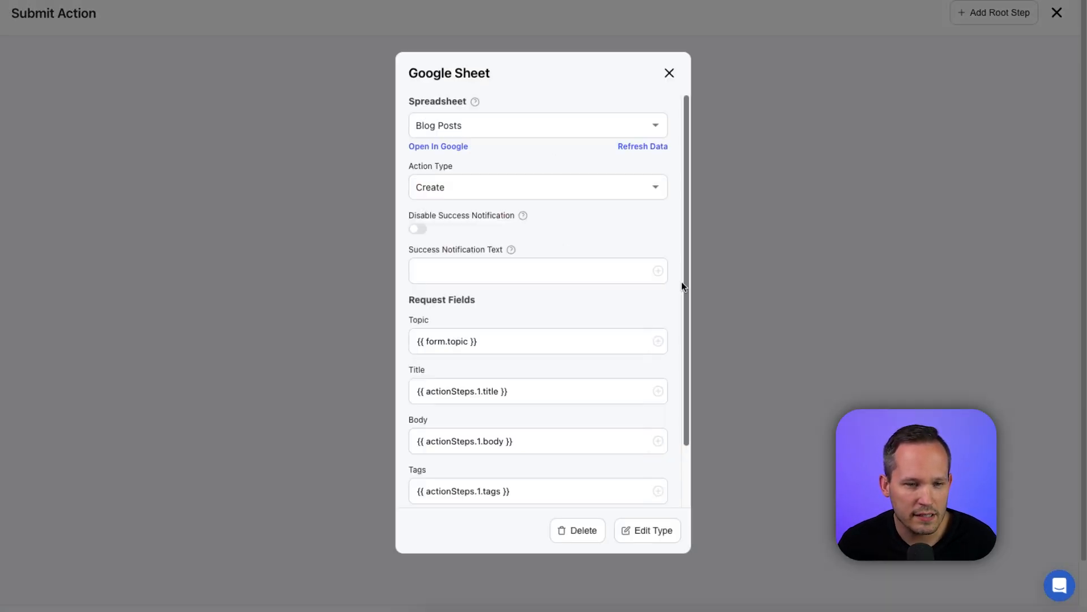
scroll(down, 3)
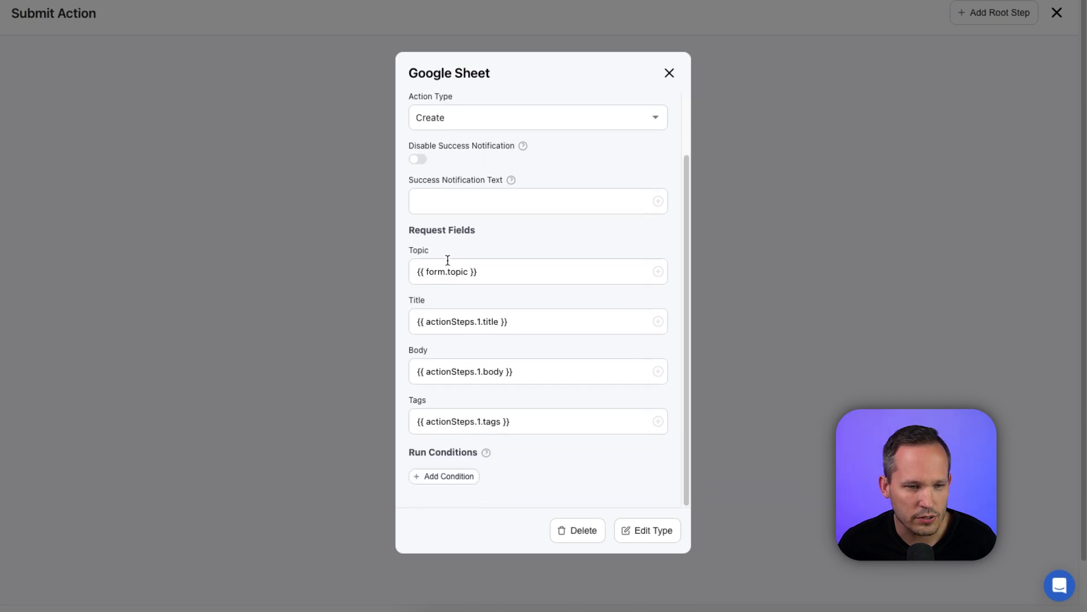
mouse_move(454, 436)
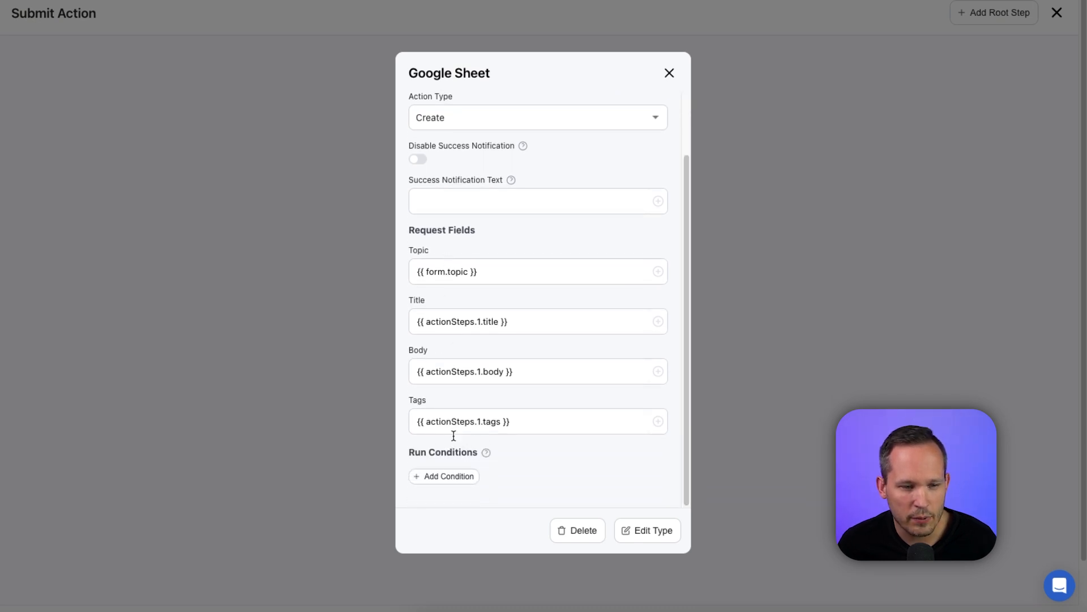
click(668, 73)
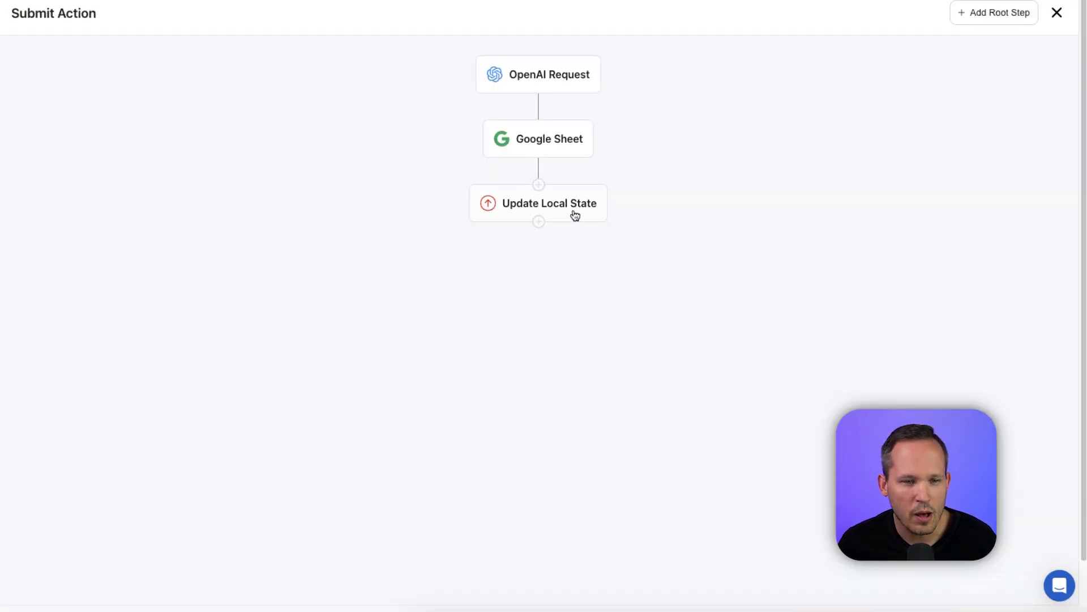
click(549, 204)
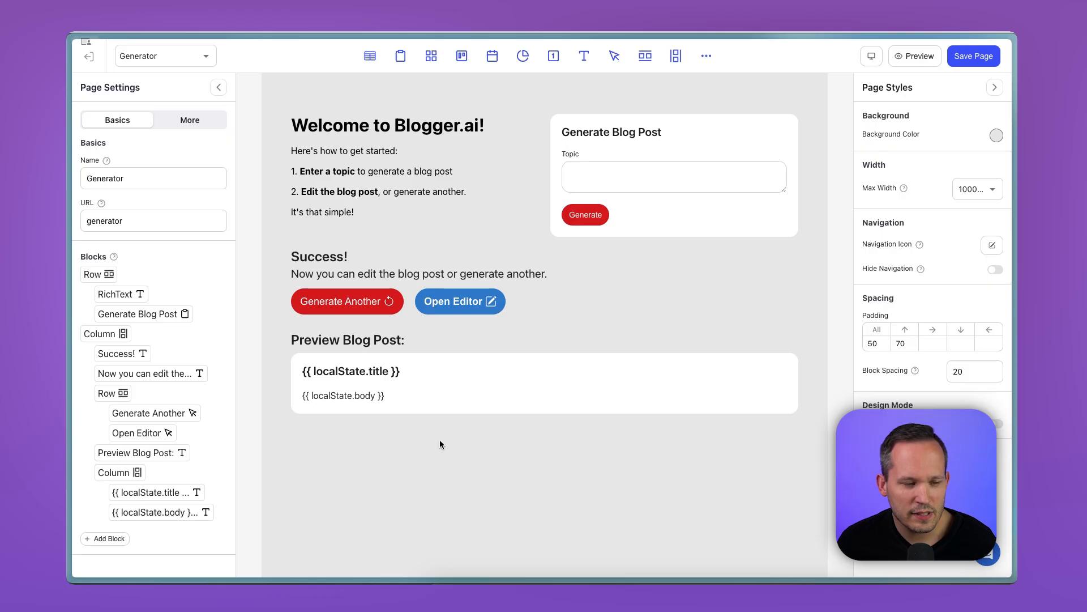
Step: Append ' - ' and the Local State 'tags' variable to the post title heading
click(349, 371)
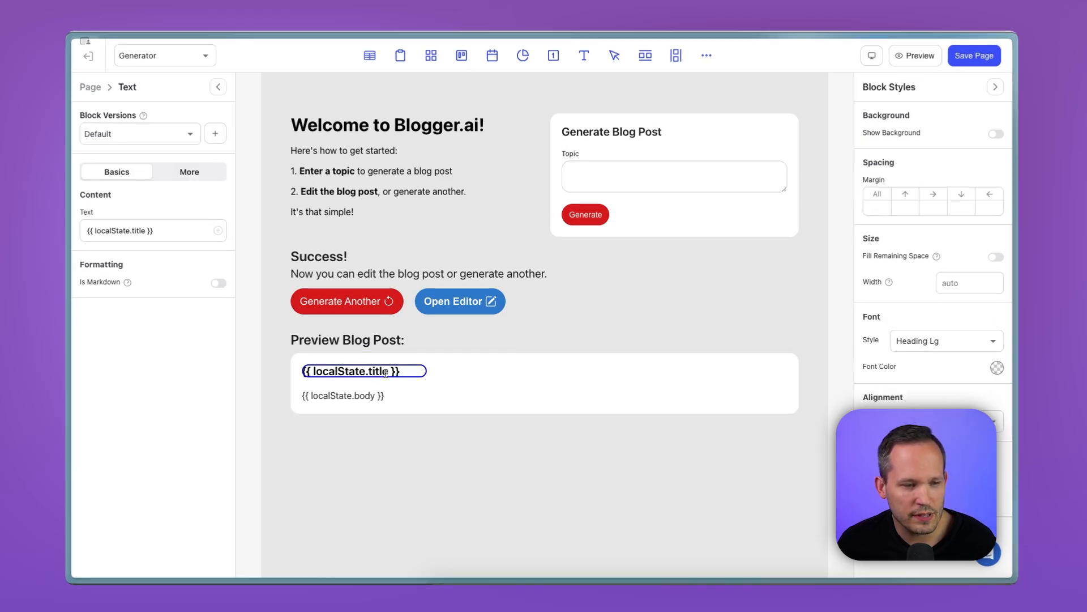
text(-)
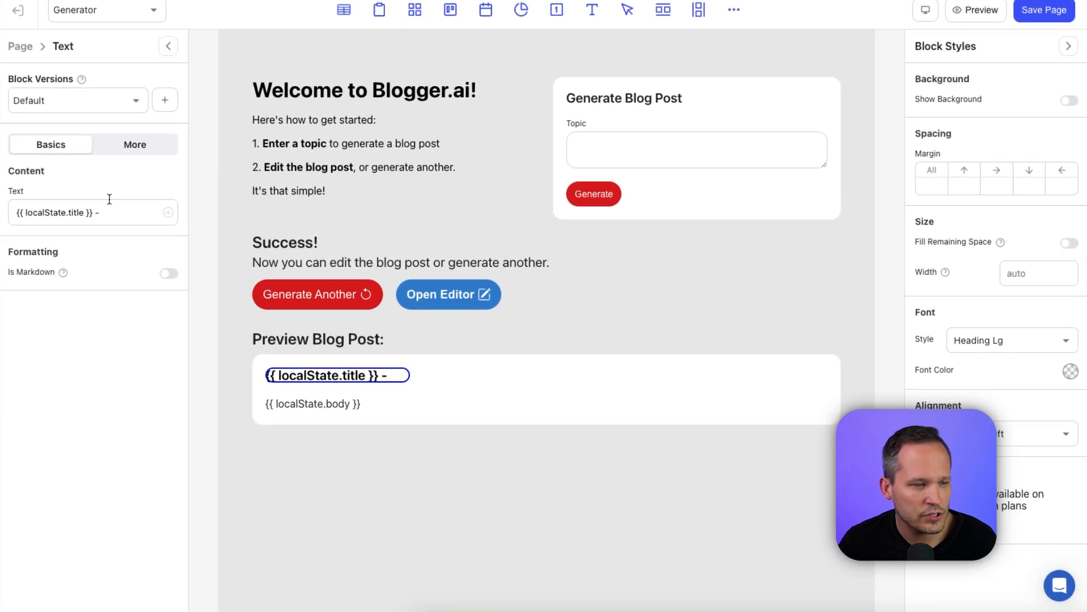
click(167, 212)
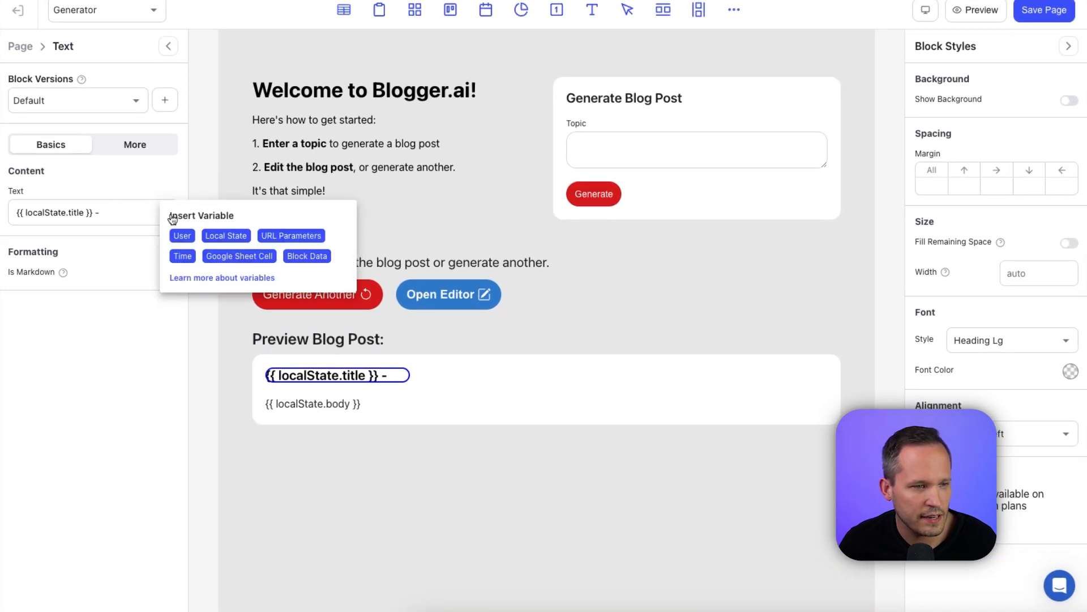
click(226, 236)
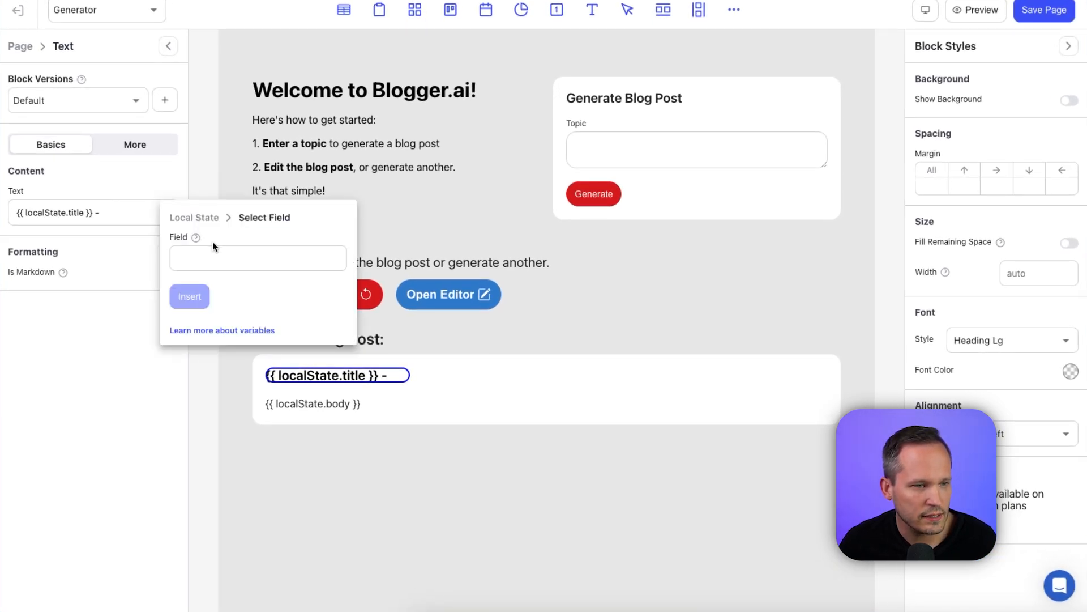
text(tags)
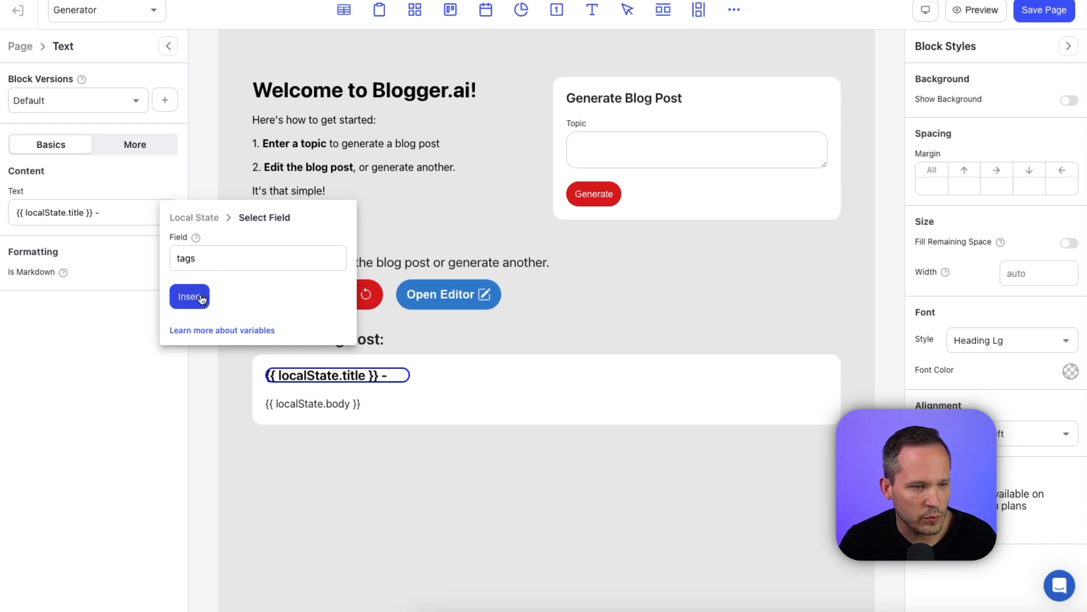
click(189, 296)
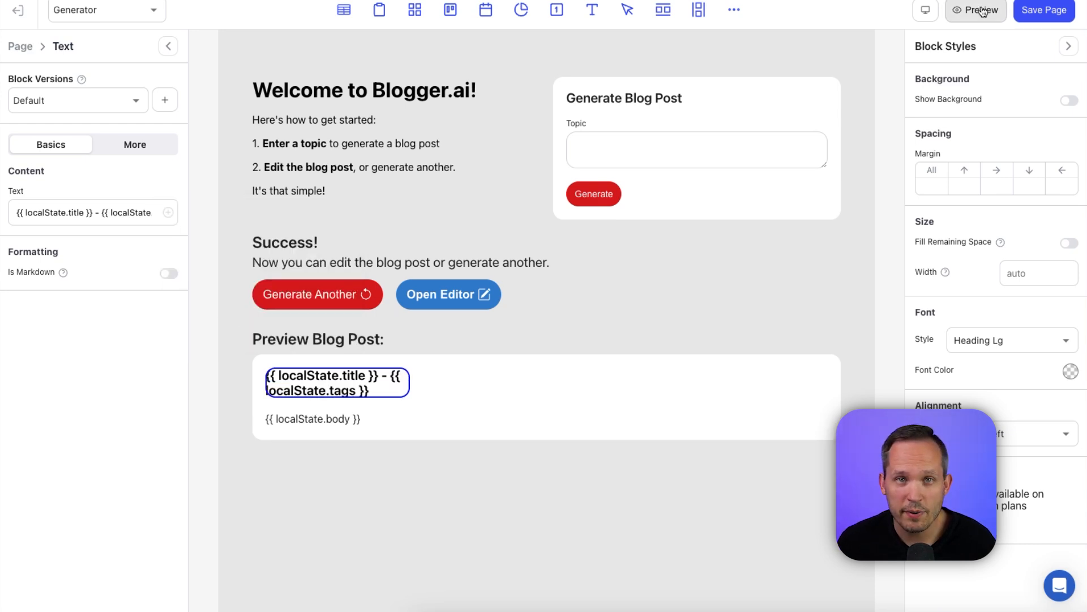
Step: Preview the app and generate a post to check tags follow the title
click(977, 9)
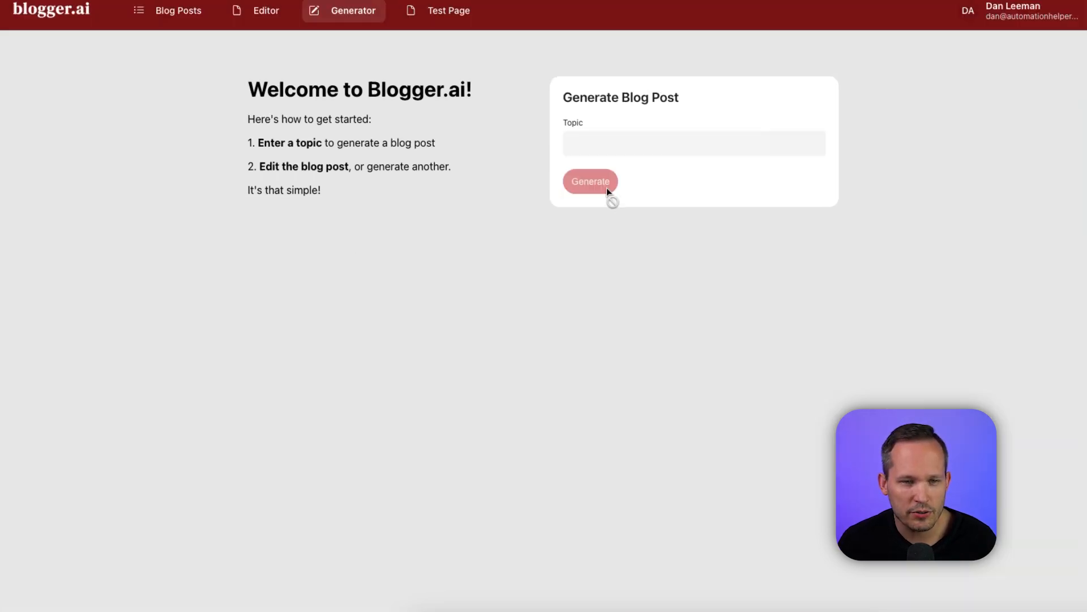
click(590, 181)
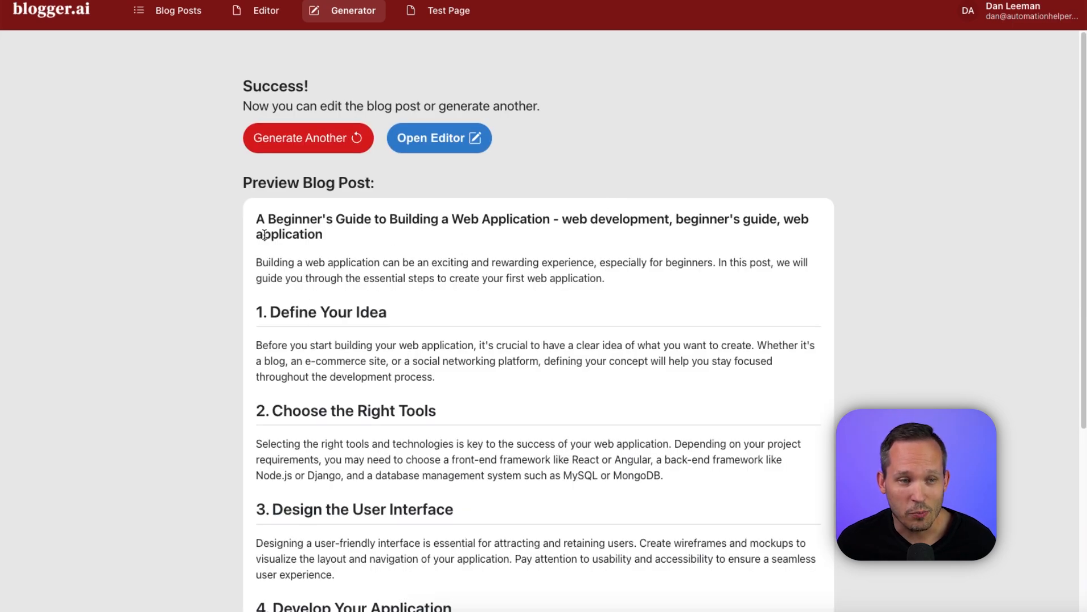
mouse_move(555, 220)
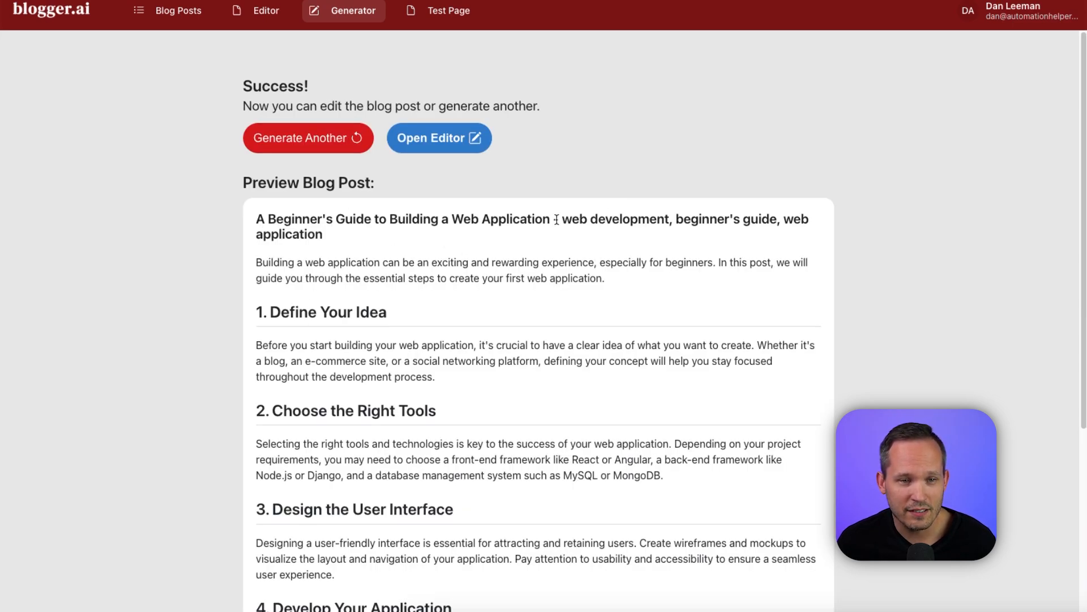
mouse_move(613, 242)
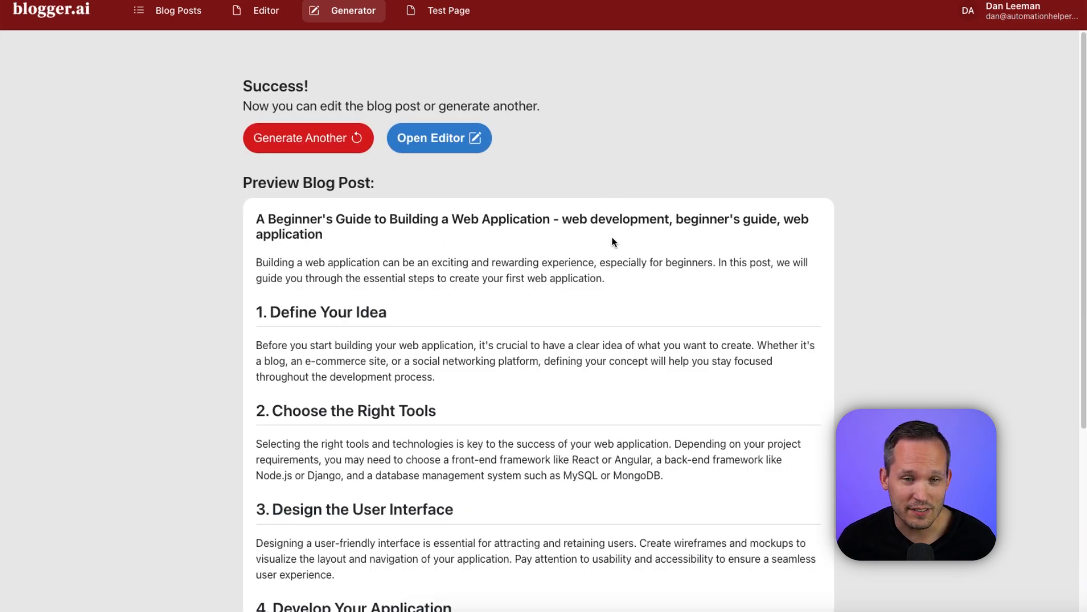